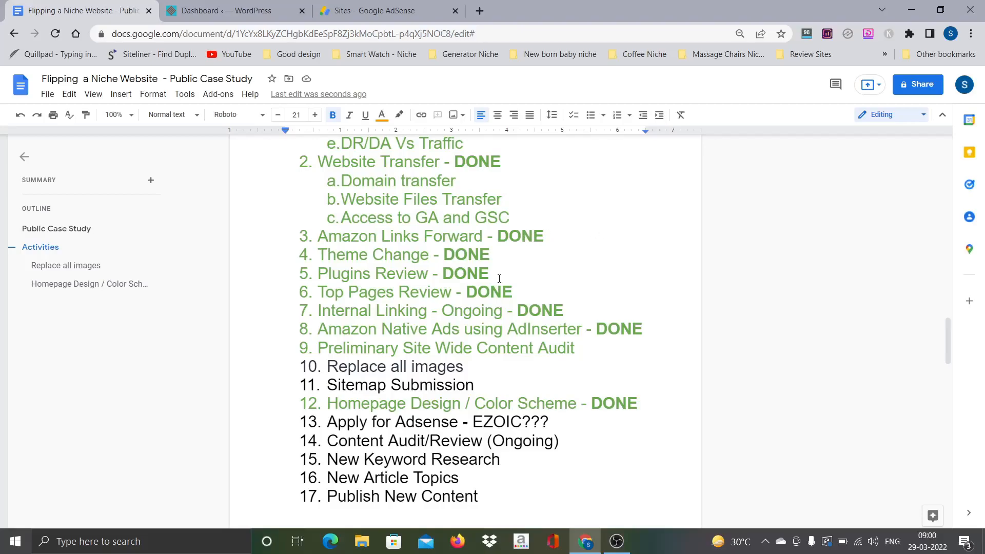
pyautogui.moveTo(516, 339)
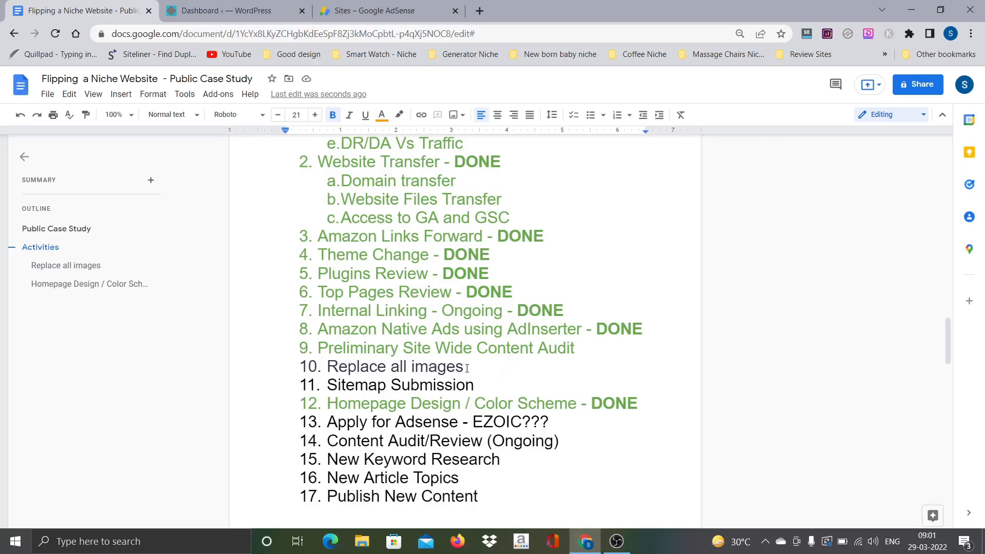
# Step: Colour checklist item 10, 'Replace all images', green in the Google Doc
pyautogui.doubleClick(394, 366)
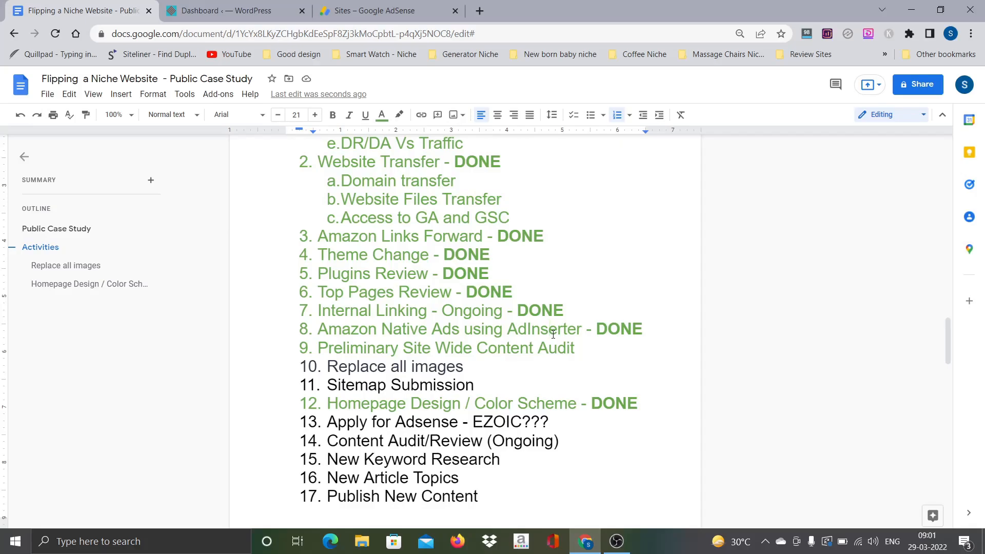
pyautogui.scroll(3)
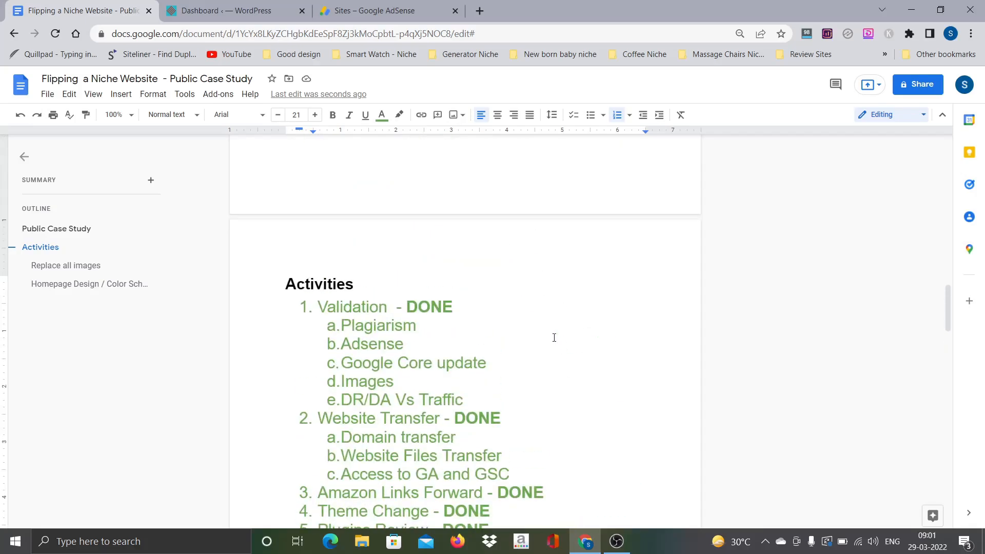
pyautogui.scroll(3)
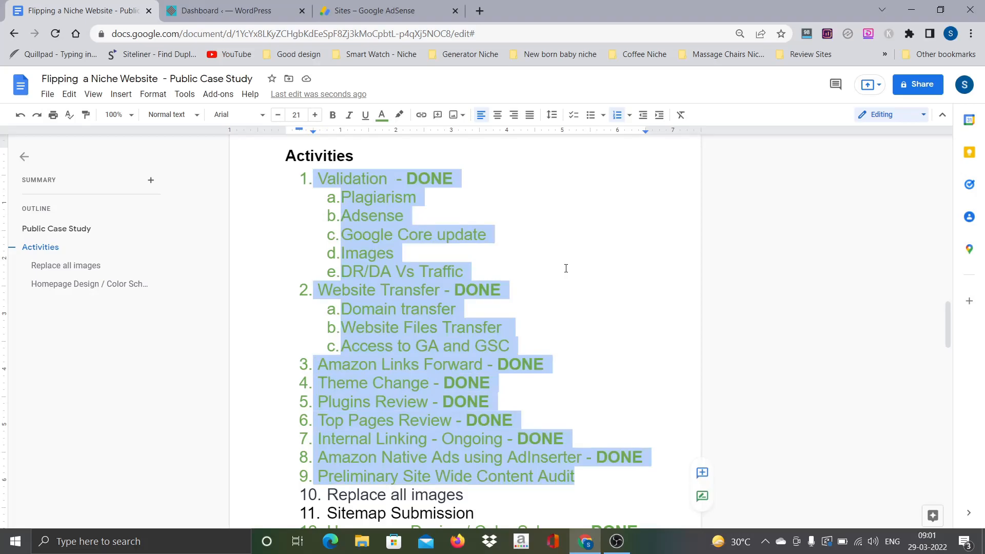
pyautogui.click(512, 315)
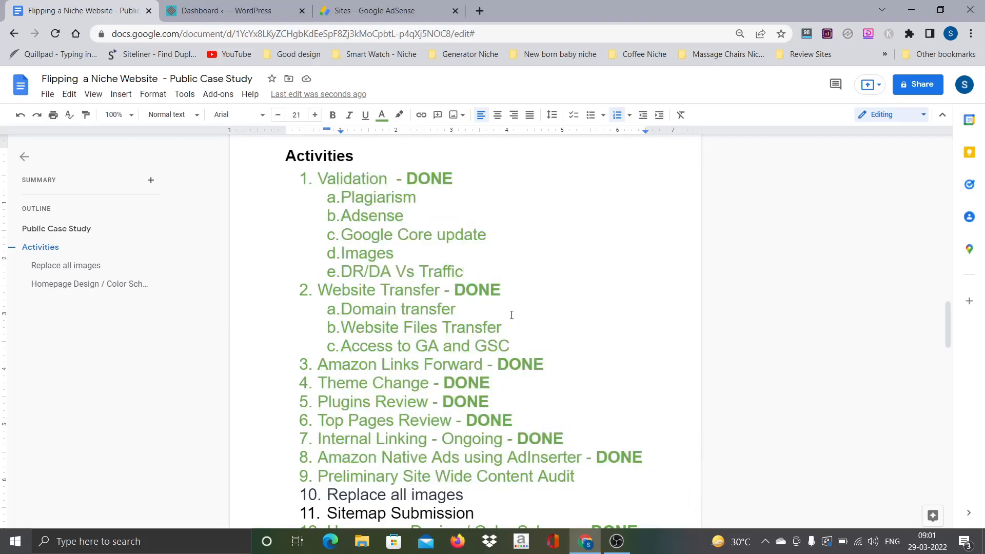
pyautogui.scroll(-3)
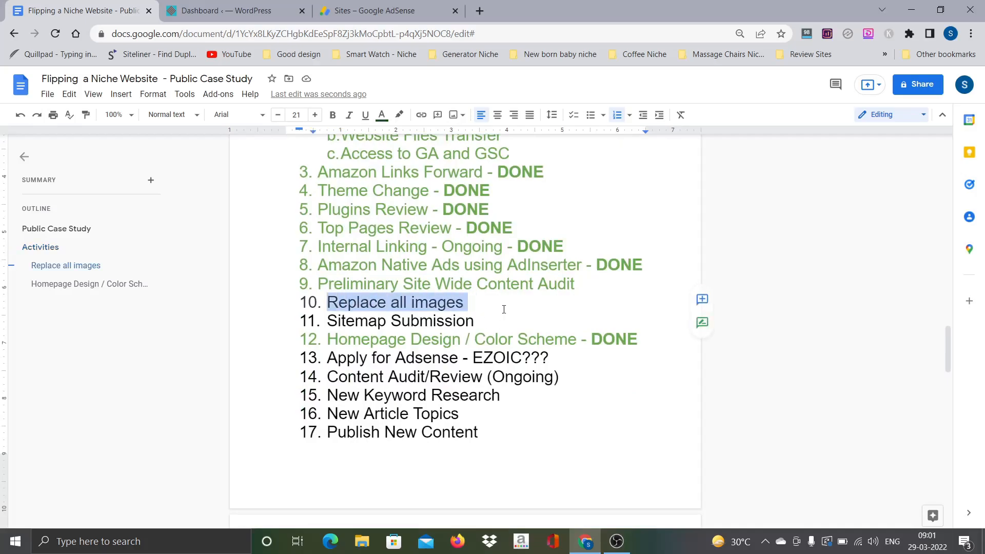
pyautogui.moveTo(521, 290)
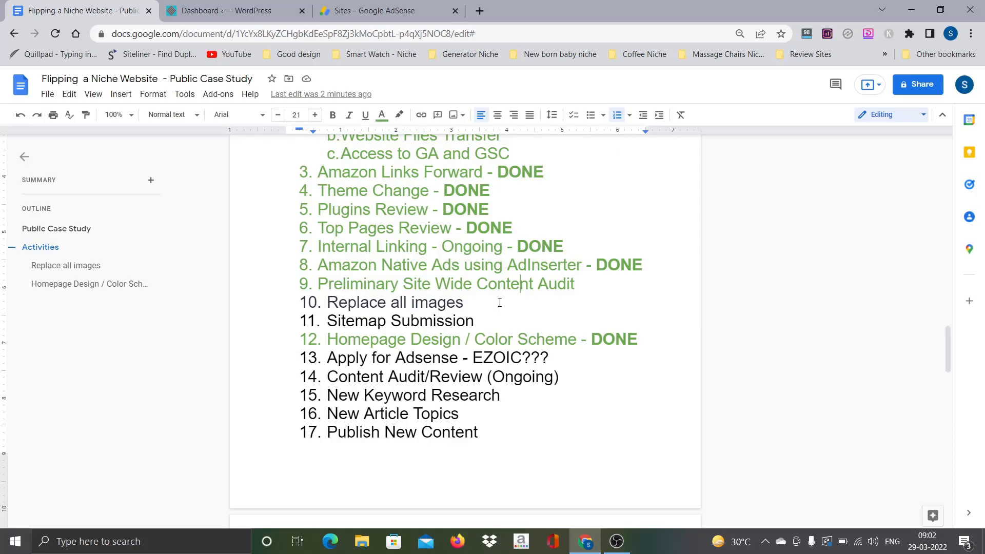
pyautogui.moveTo(480, 306)
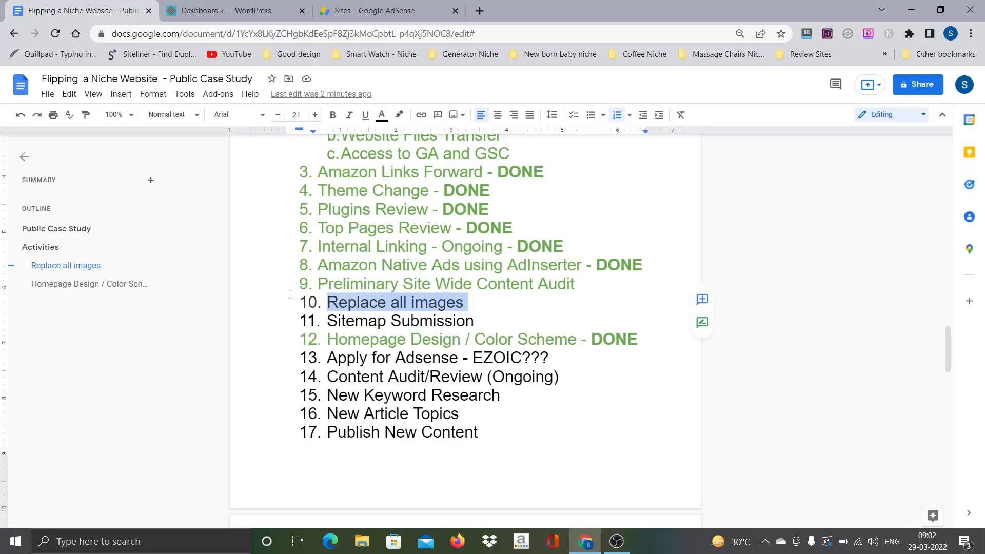
pyautogui.click(381, 115)
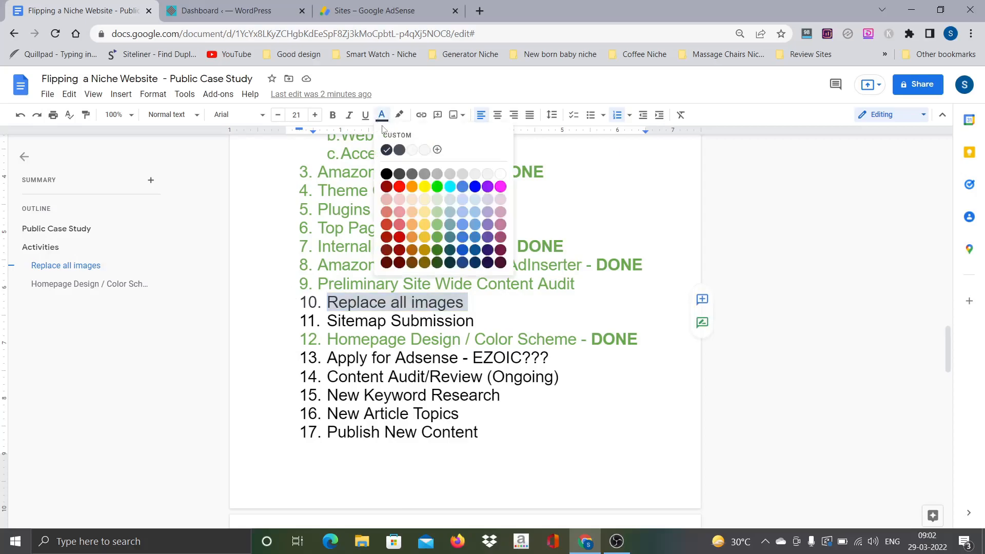
pyautogui.click(436, 186)
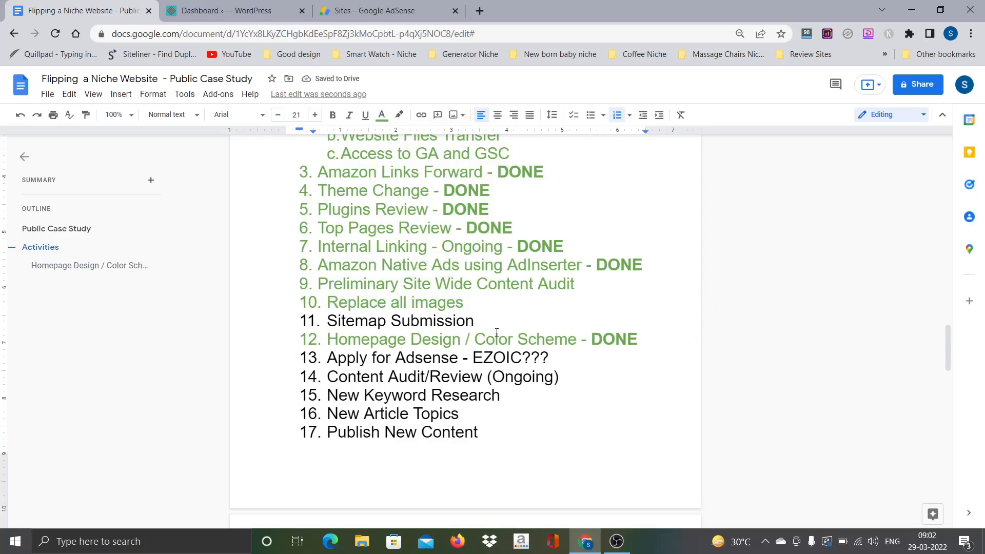
pyautogui.moveTo(484, 327)
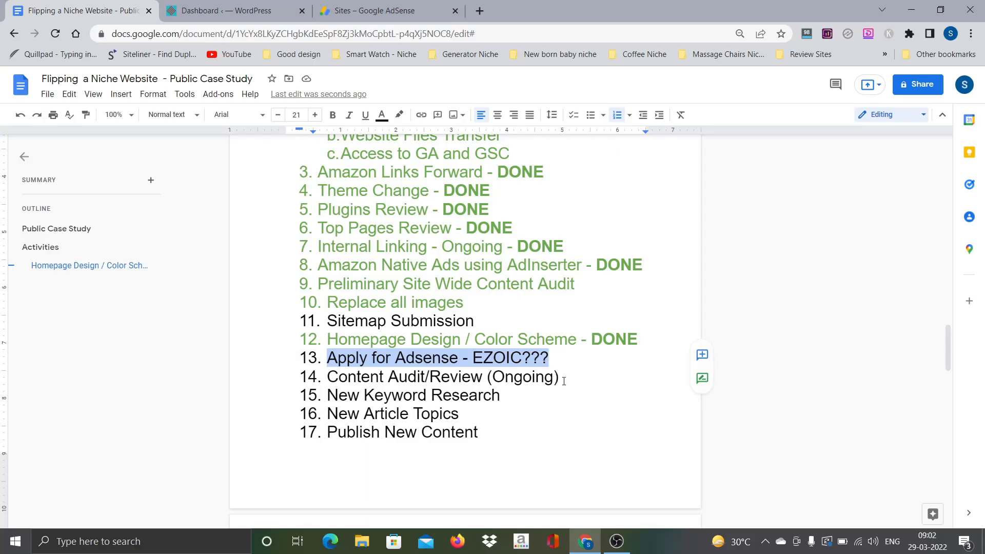
pyautogui.click(552, 358)
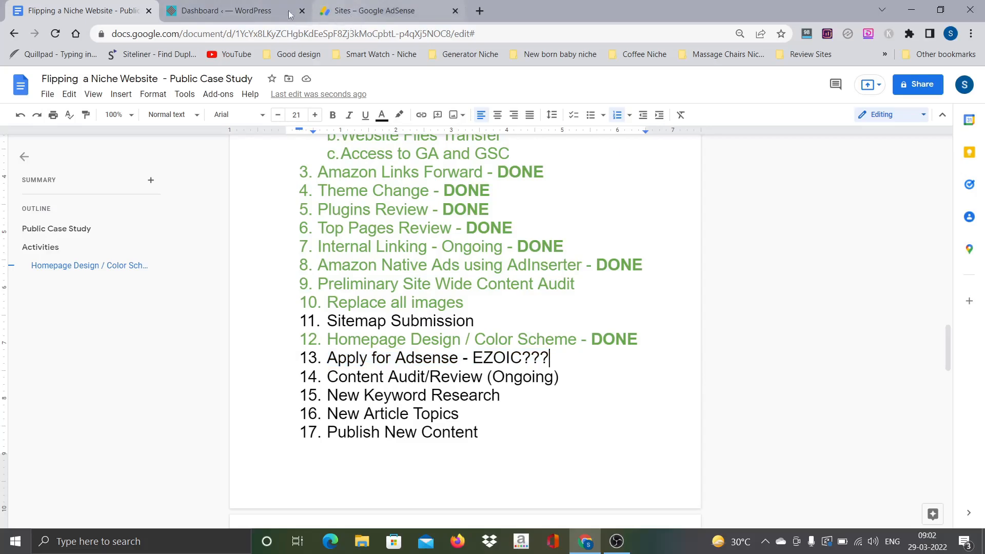
# Step: Open the live floor mat review site in a new tab and show the 93-item Posts list
pyautogui.click(220, 11)
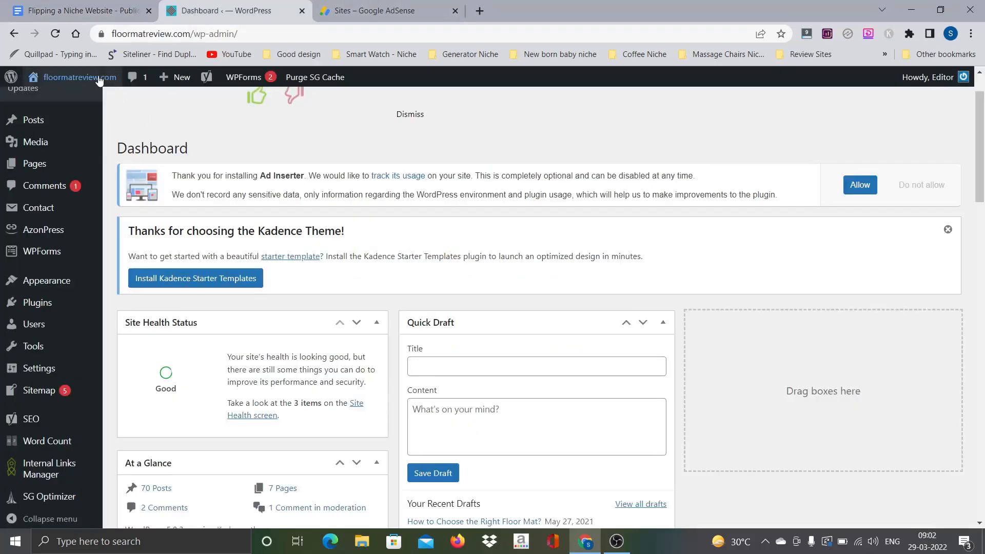
pyautogui.click(479, 11)
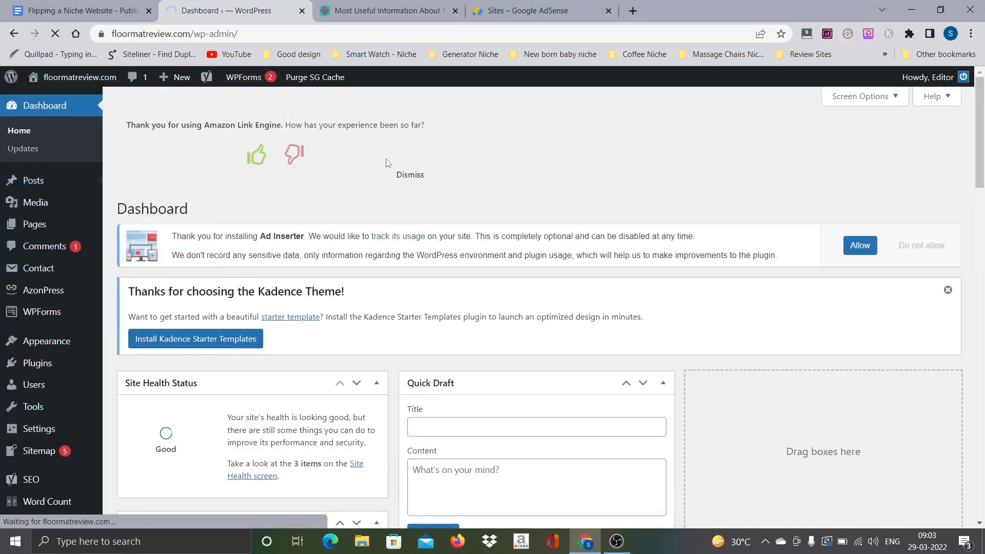
pyautogui.click(33, 180)
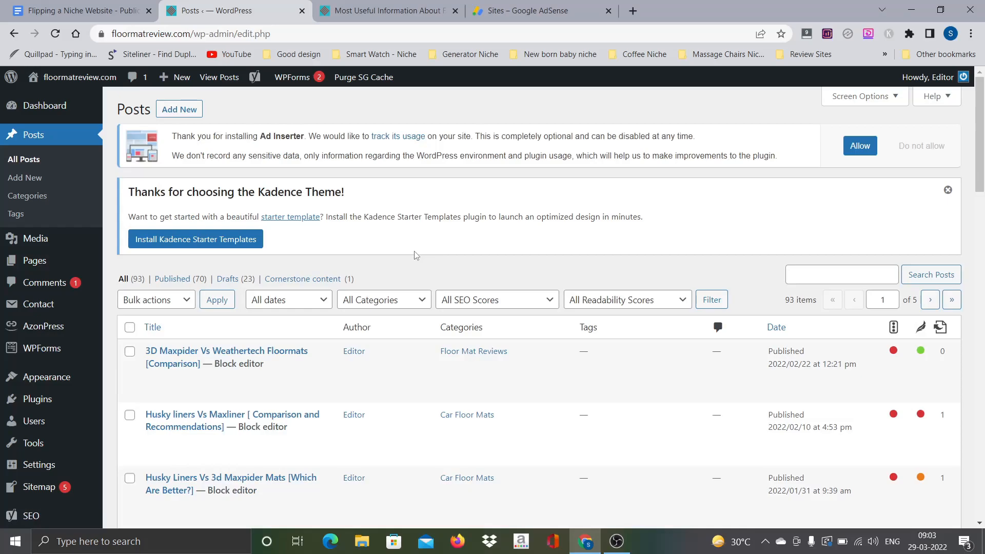
pyautogui.moveTo(374, 278)
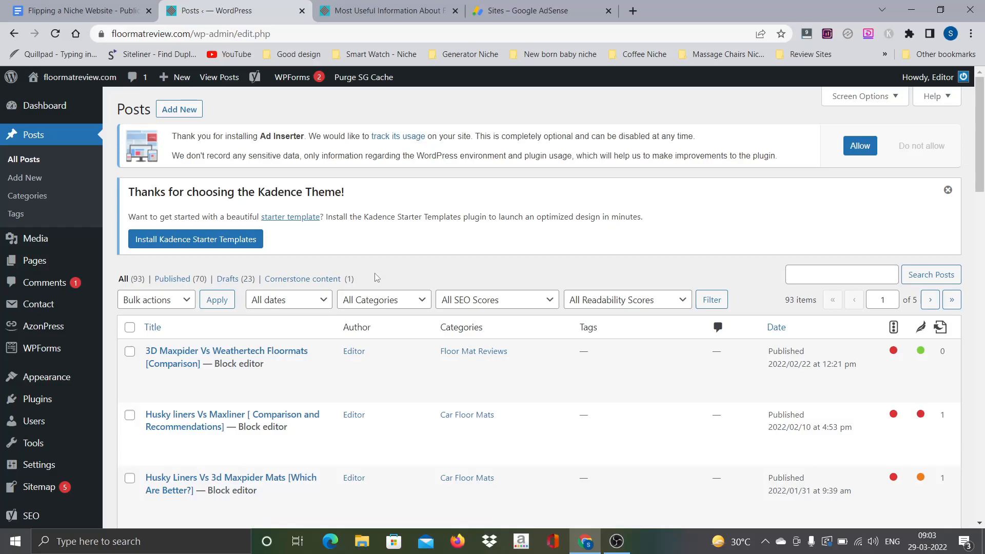
pyautogui.moveTo(120, 291)
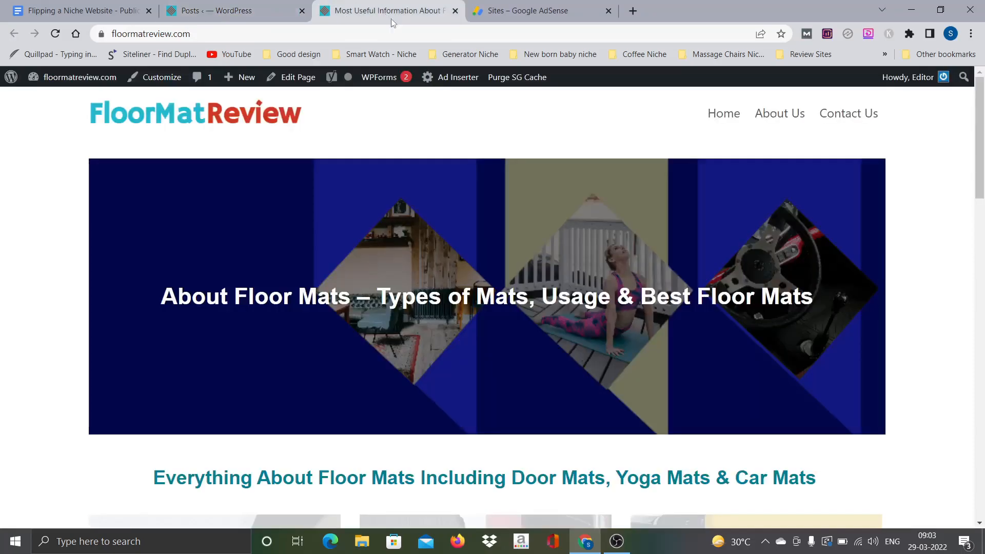
# Step: Scroll through the floormatreview.com homepage article grid and back to the top
pyautogui.scroll(-3)
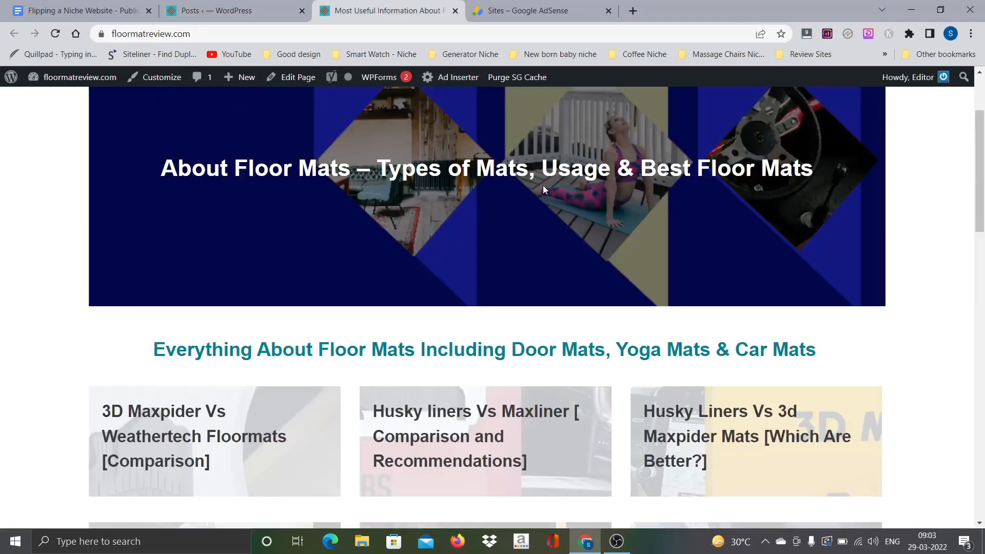
pyautogui.scroll(-3)
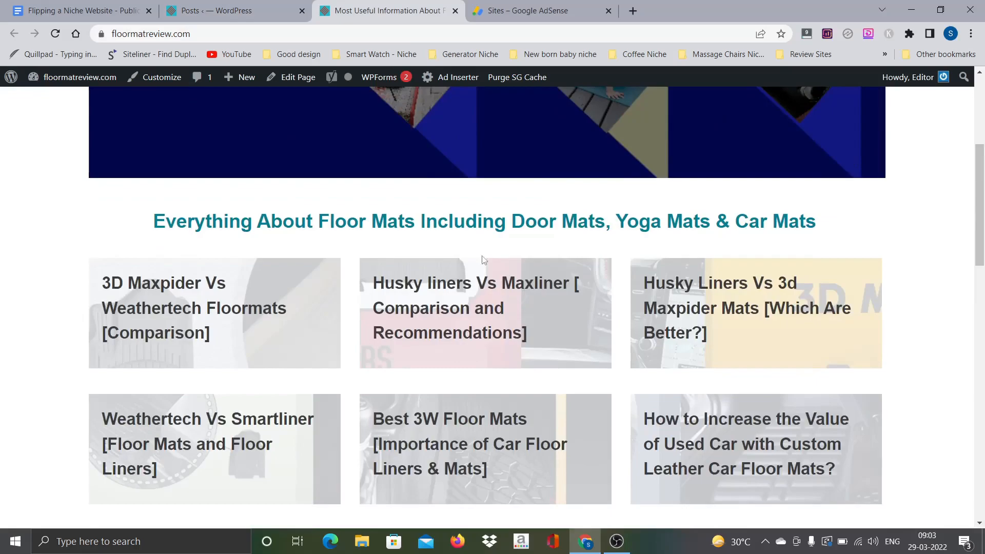
pyautogui.scroll(-3)
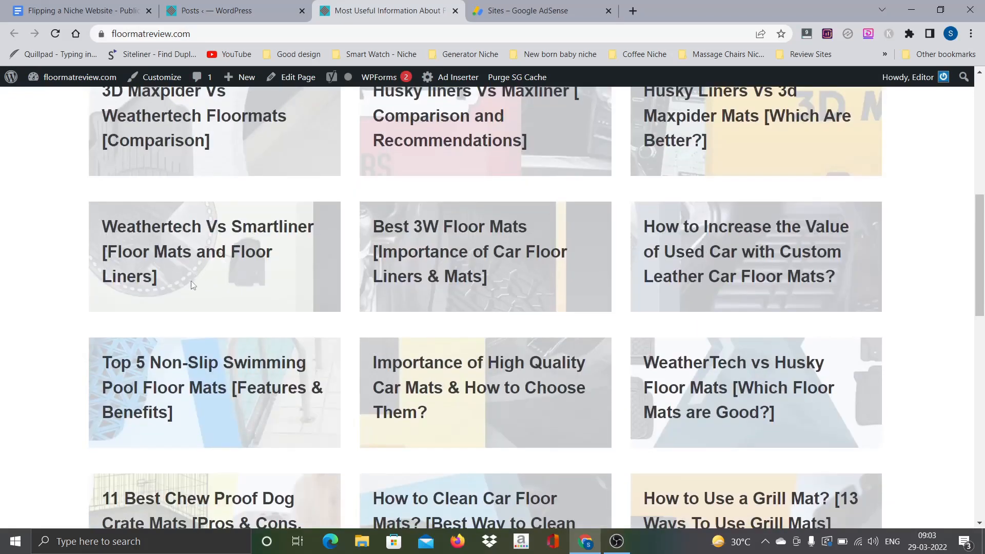
pyautogui.moveTo(403, 288)
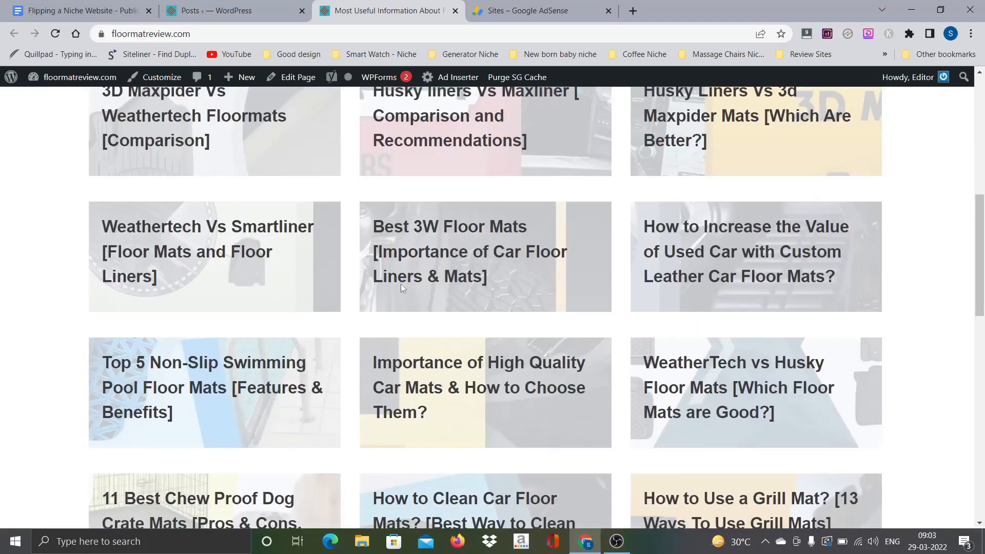
pyautogui.moveTo(286, 282)
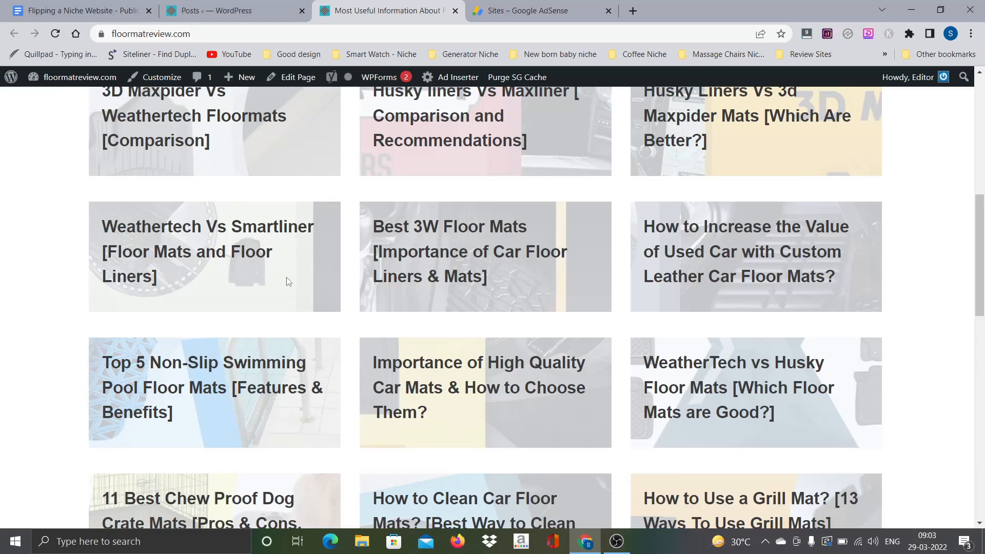
pyautogui.moveTo(568, 286)
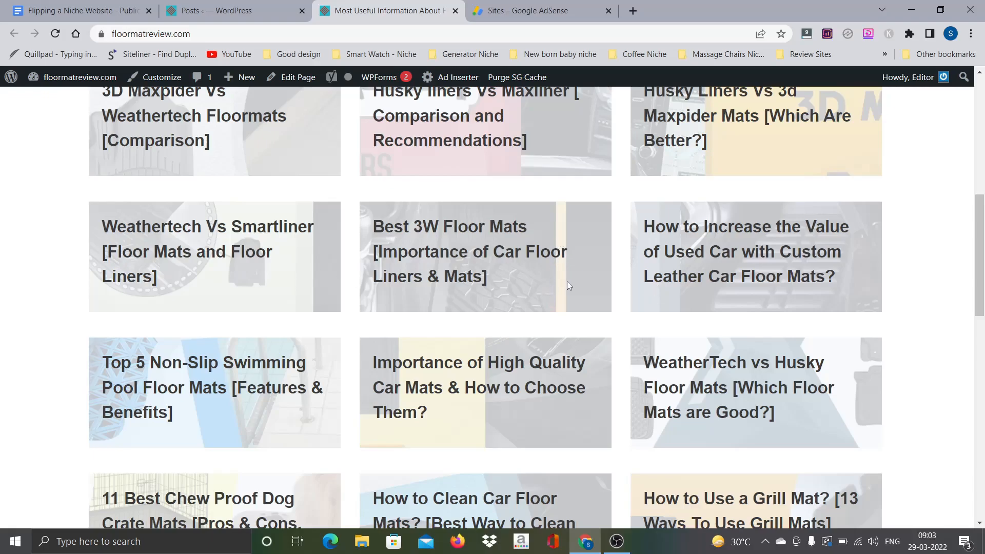
pyautogui.scroll(3)
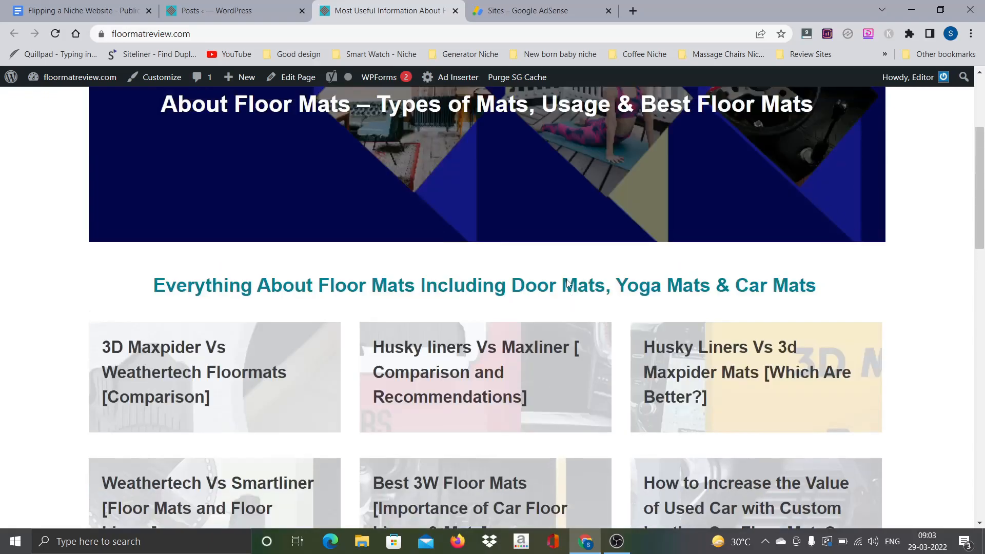
pyautogui.scroll(3)
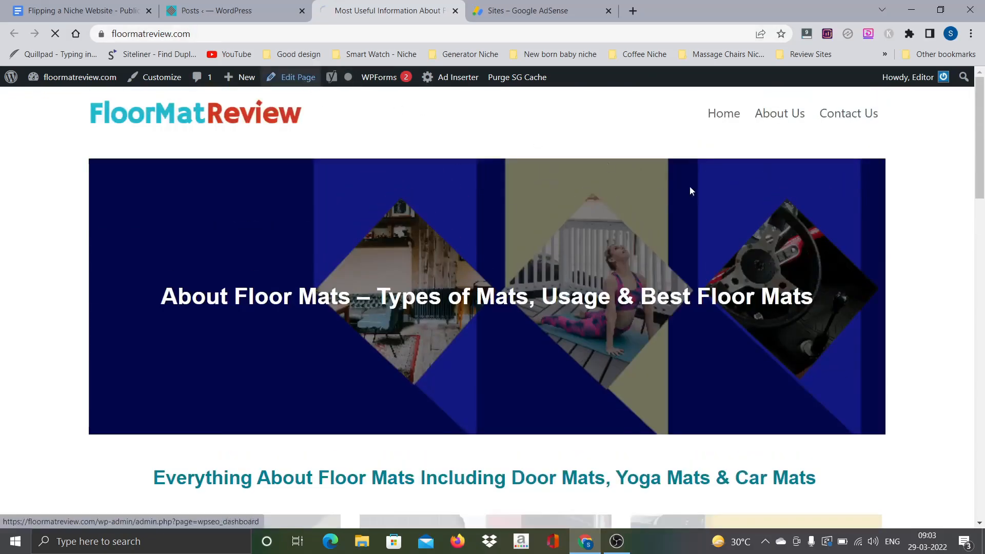
# Step: Insert a UAG Post Grid block below the floor mats heading, keeping Post Type Posts
pyautogui.click(297, 77)
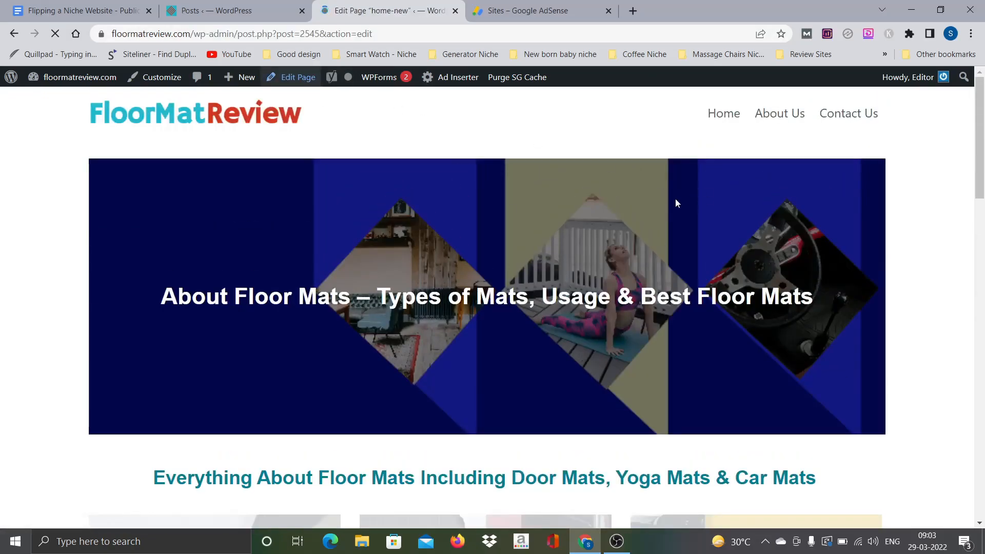
pyautogui.scroll(-3)
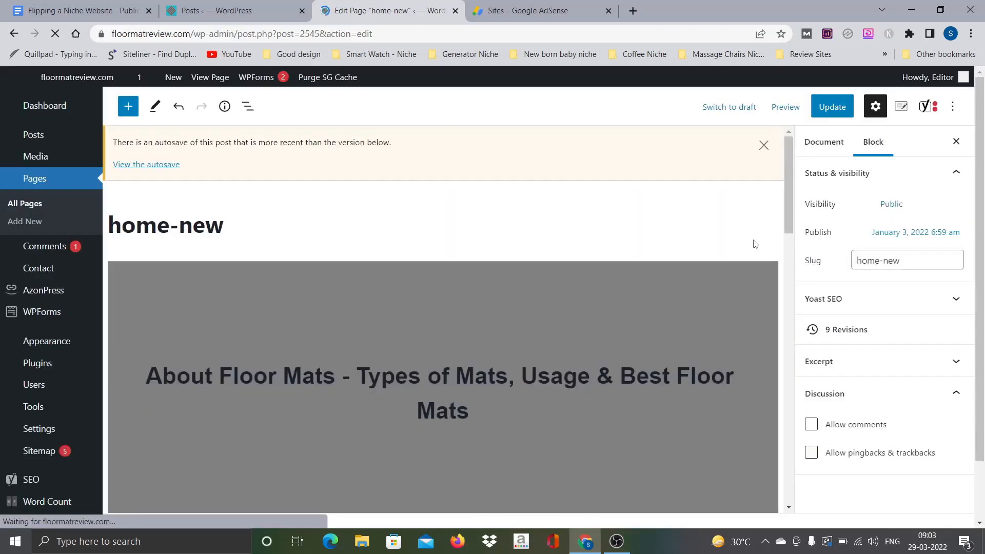
pyautogui.click(824, 142)
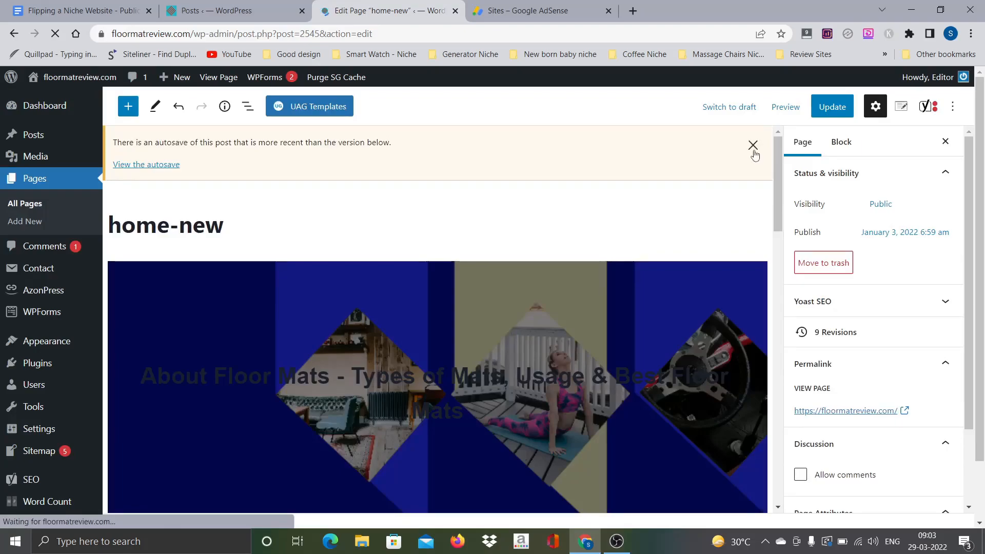
pyautogui.scroll(-3)
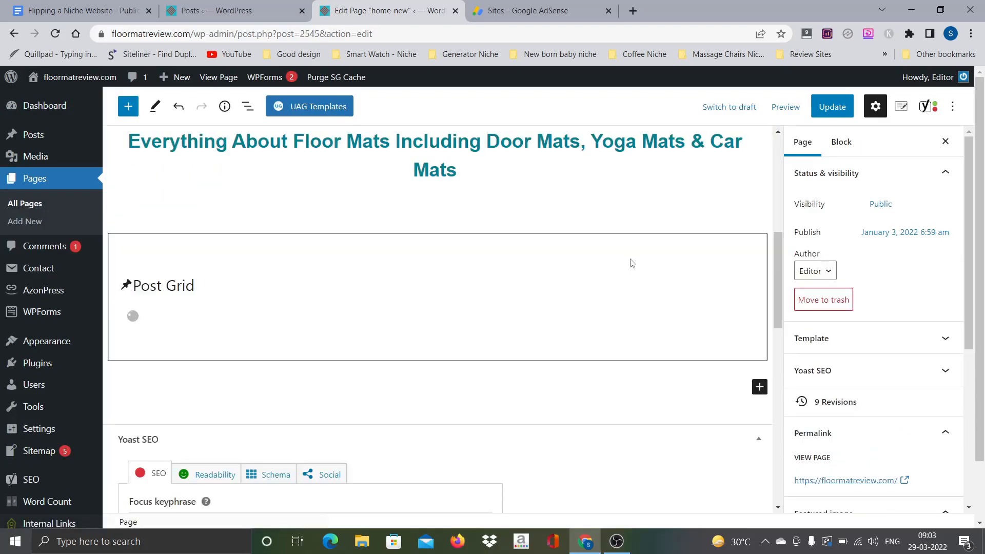
pyautogui.click(434, 295)
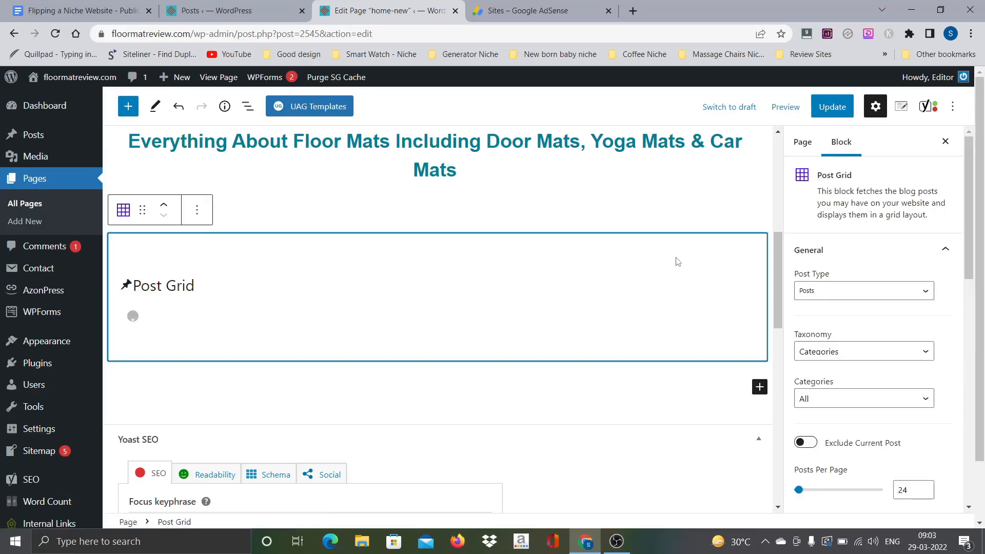
pyautogui.moveTo(917, 338)
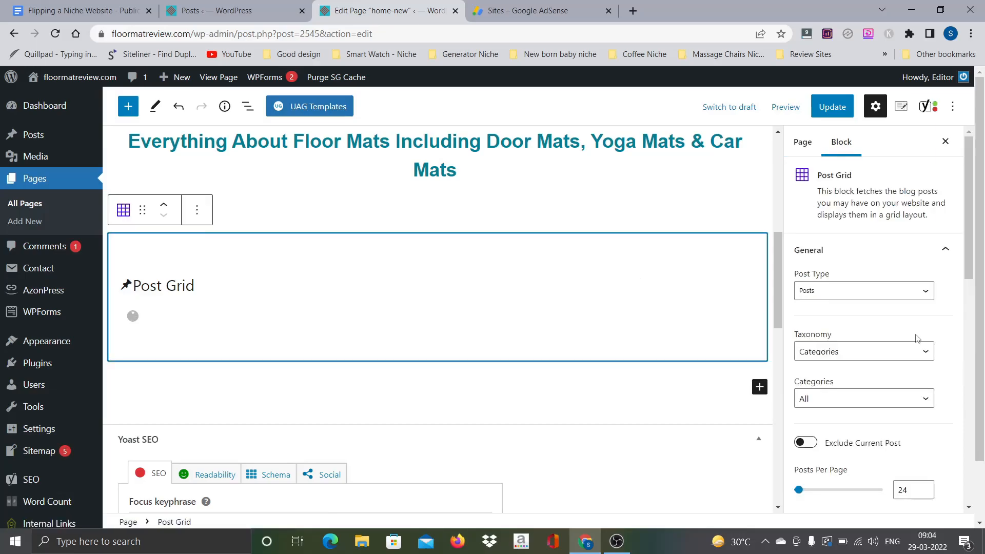
pyautogui.scroll(-3)
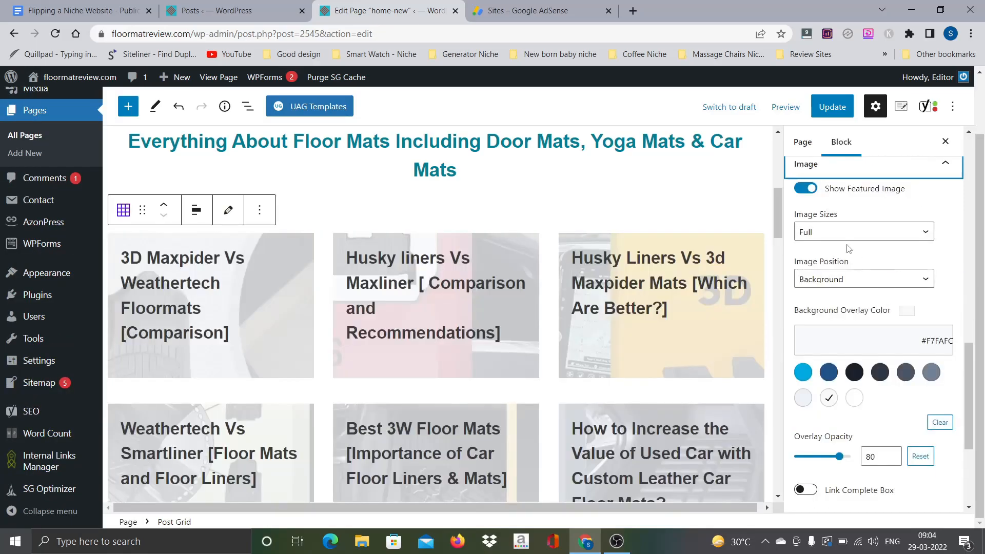
pyautogui.moveTo(801, 268)
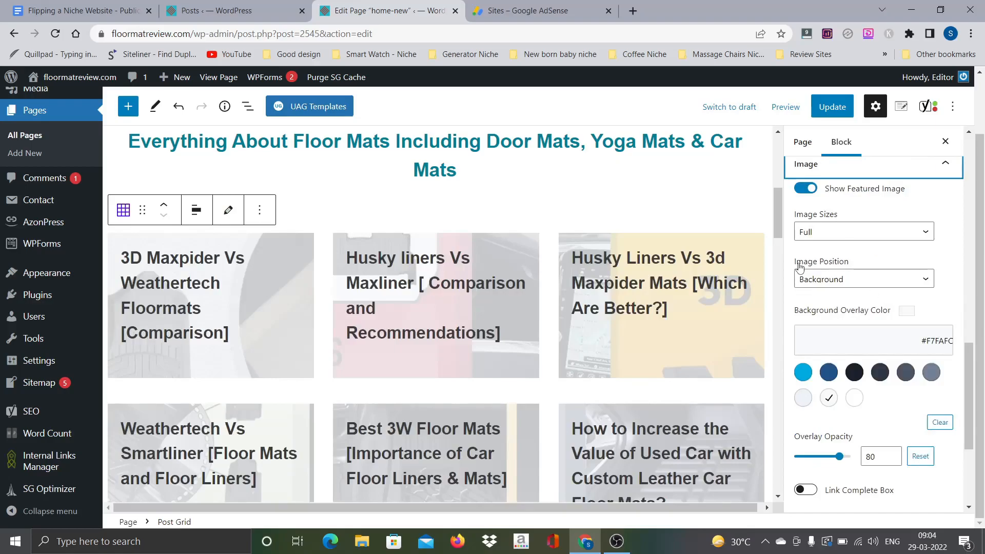
pyautogui.moveTo(819, 282)
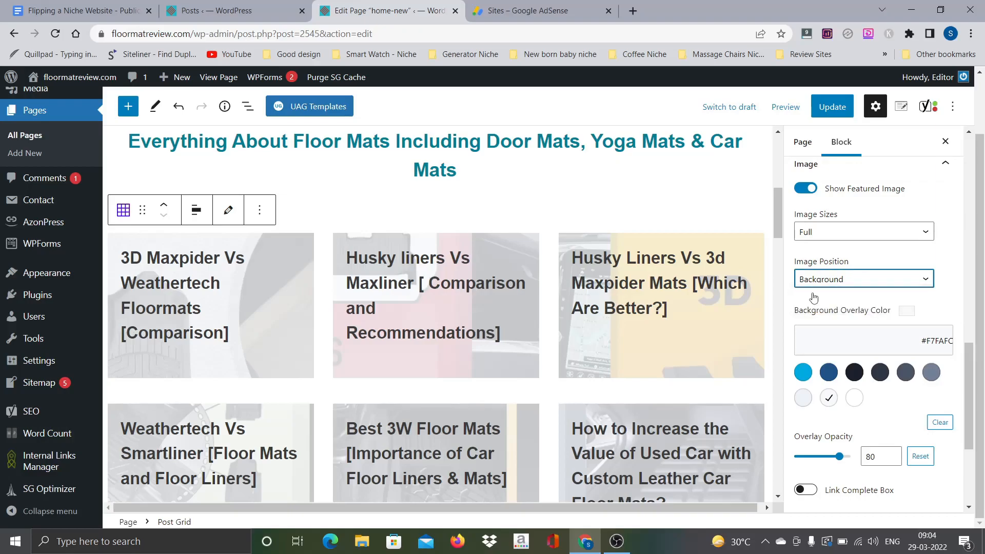
# Step: Set the Post Grid image position to Top and the mobile title font size to 22
pyautogui.click(863, 278)
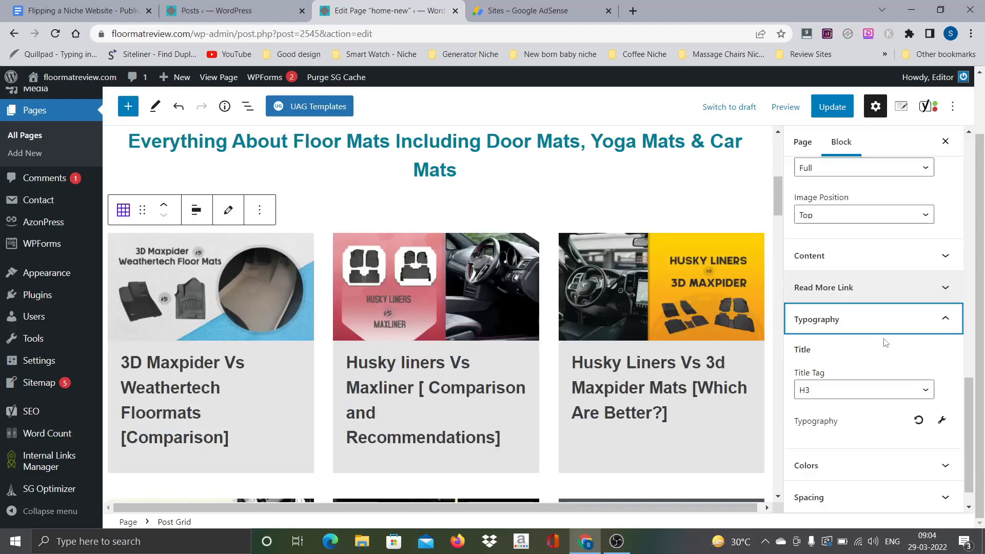
pyautogui.scroll(-3)
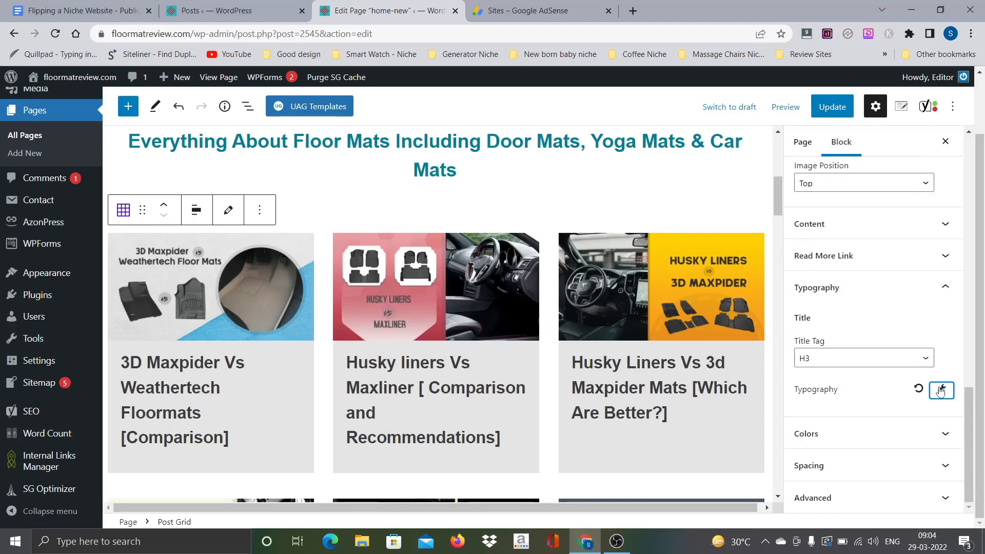
pyautogui.click(941, 390)
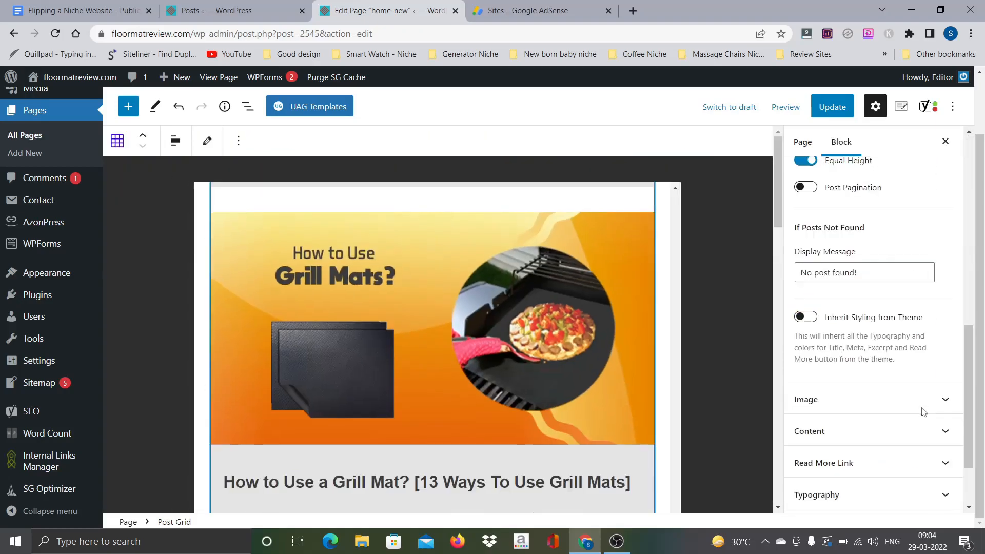
pyautogui.click(873, 495)
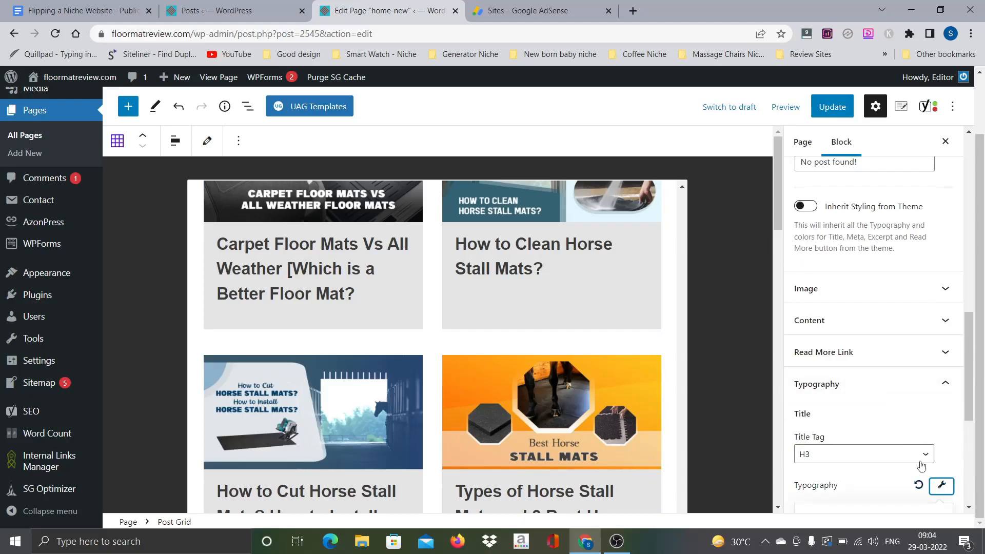
pyautogui.click(941, 486)
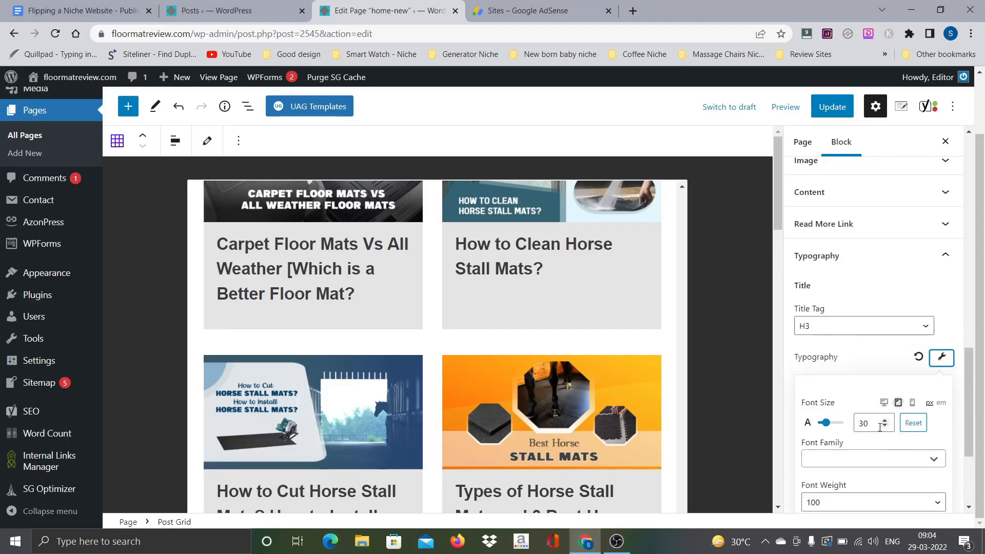
pyautogui.tripleClick(864, 422)
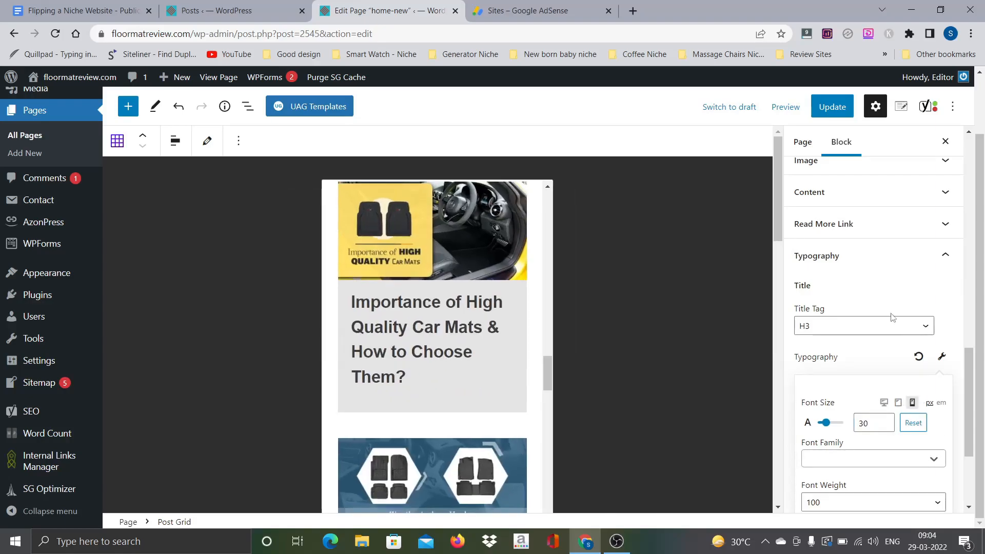
pyautogui.scroll(-3)
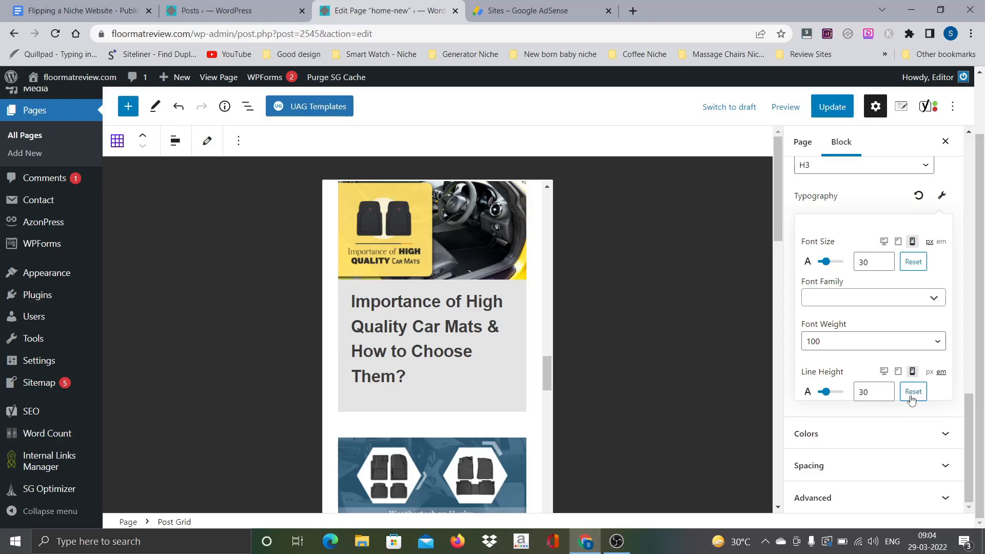
pyautogui.moveTo(908, 414)
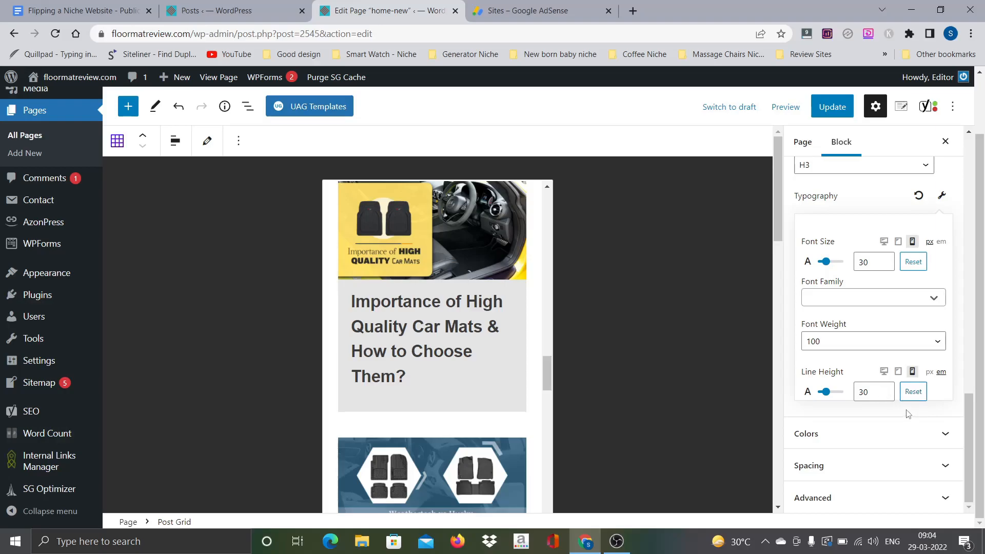
pyautogui.moveTo(895, 412)
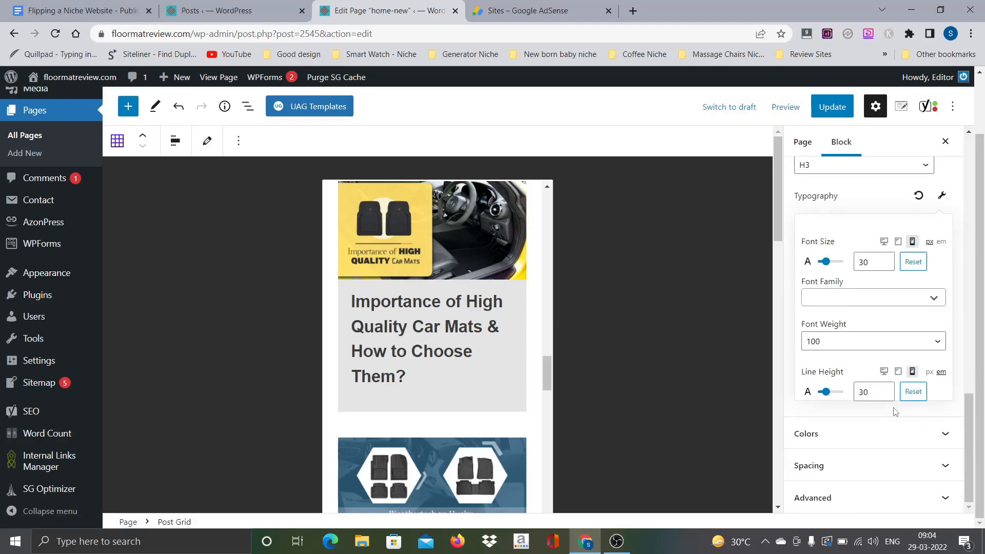
pyautogui.scroll(3)
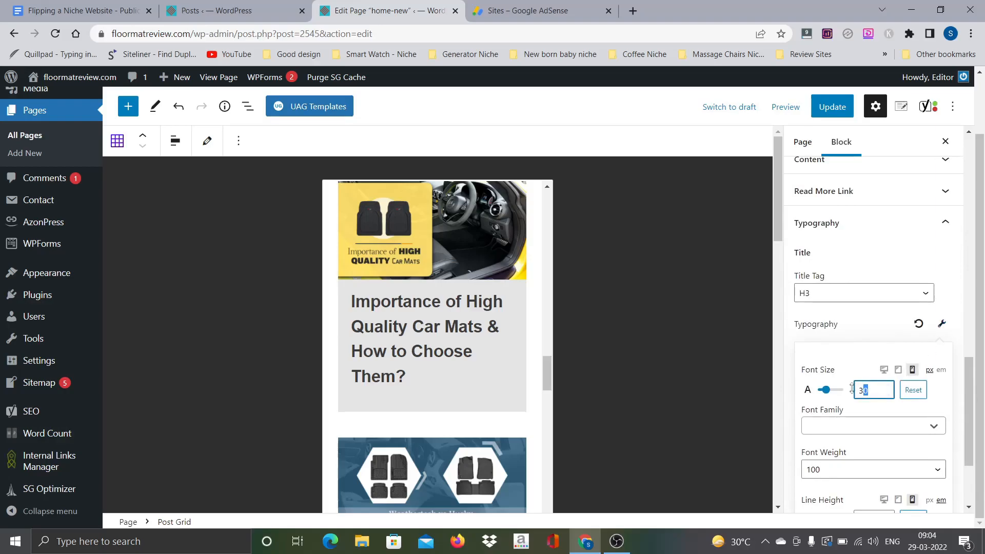
pyautogui.click(873, 389)
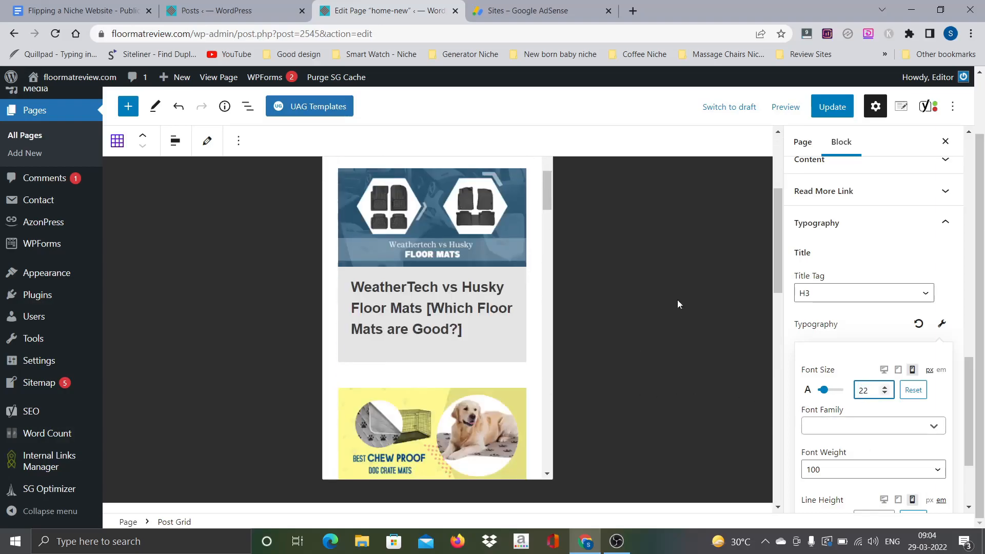
pyautogui.click(784, 107)
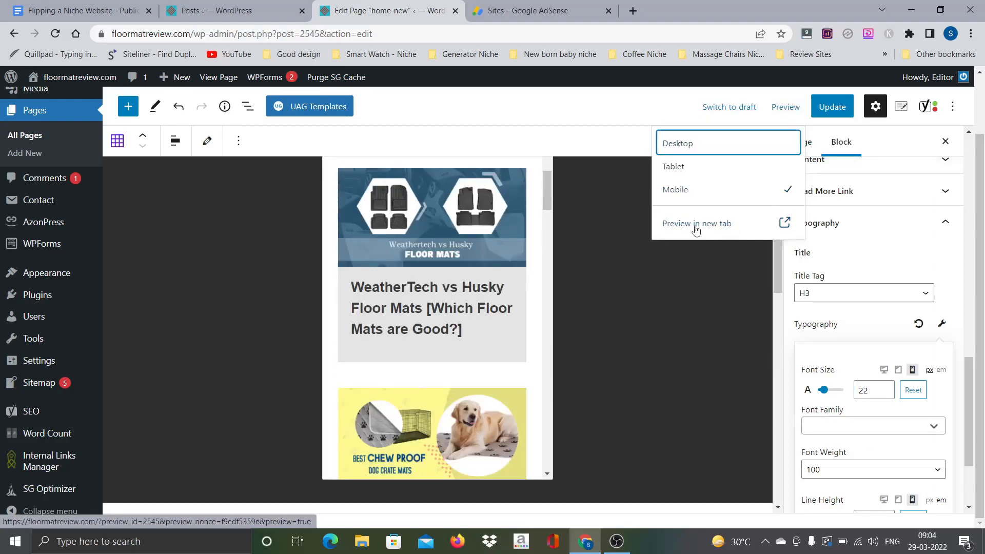
# Step: Preview the home page and scroll through the post grid with featured images above titles
pyautogui.click(696, 223)
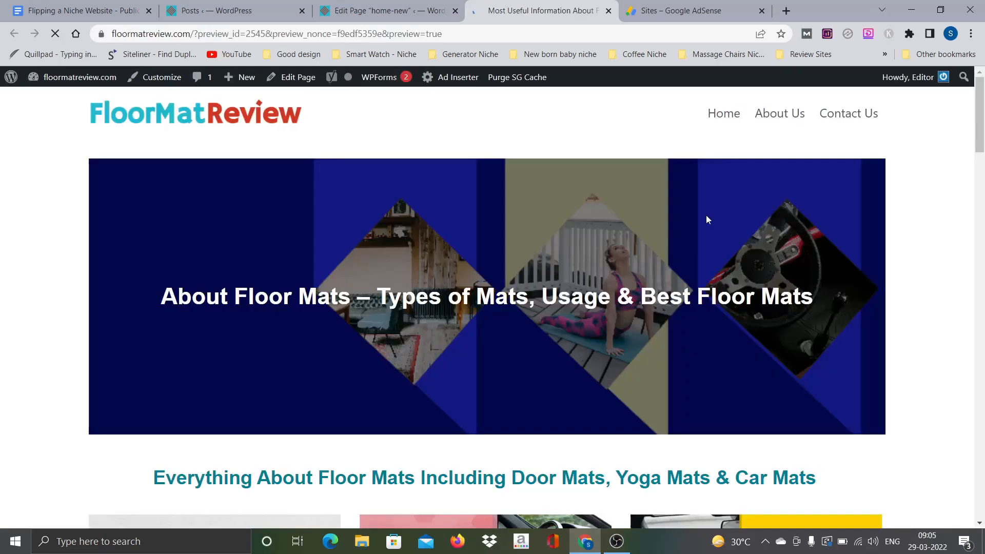
pyautogui.scroll(-3)
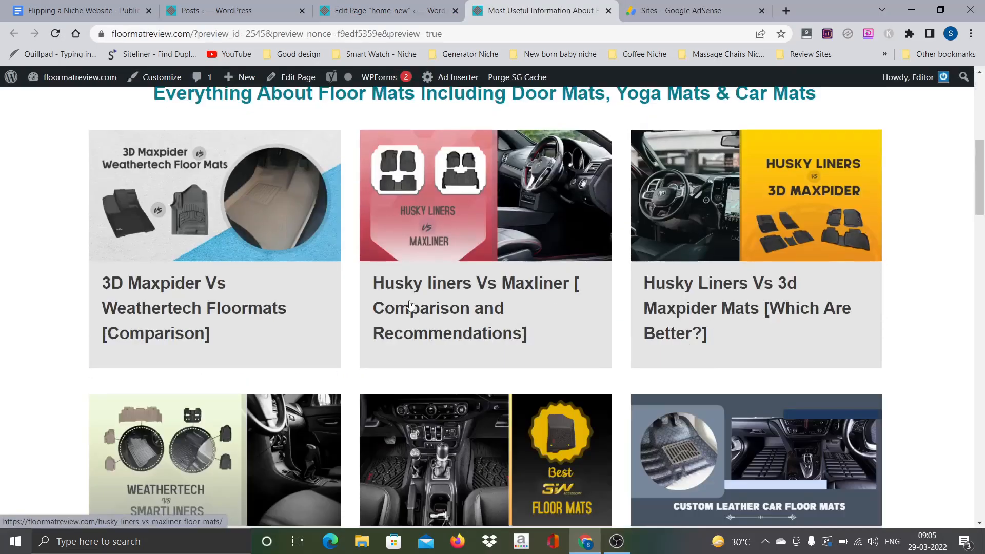
pyautogui.scroll(-3)
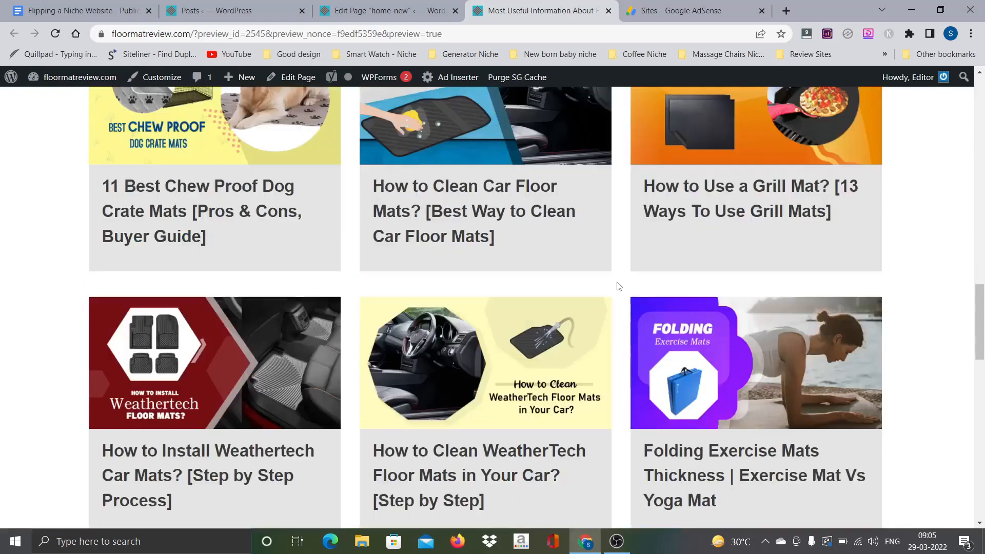
pyautogui.scroll(-3)
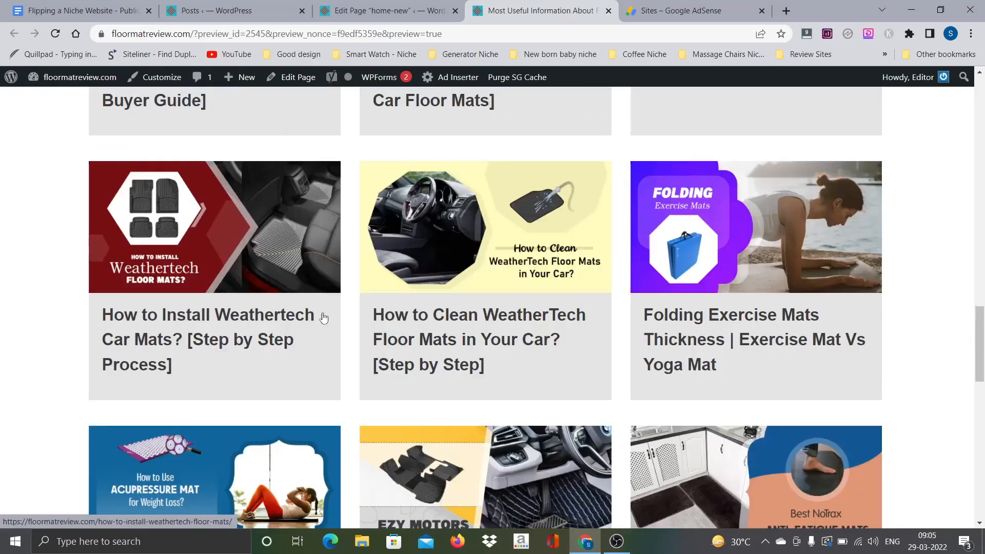
pyautogui.moveTo(629, 313)
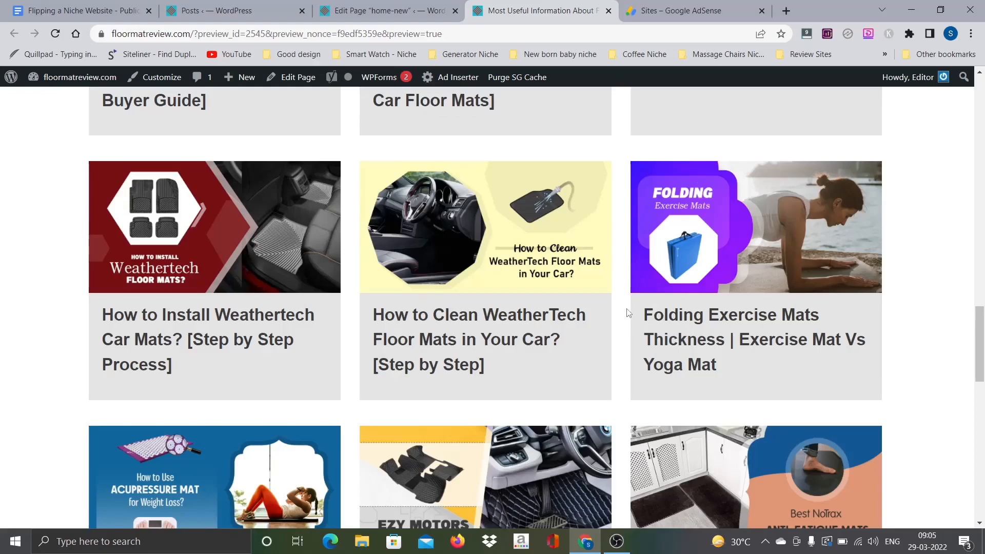
pyautogui.moveTo(484, 318)
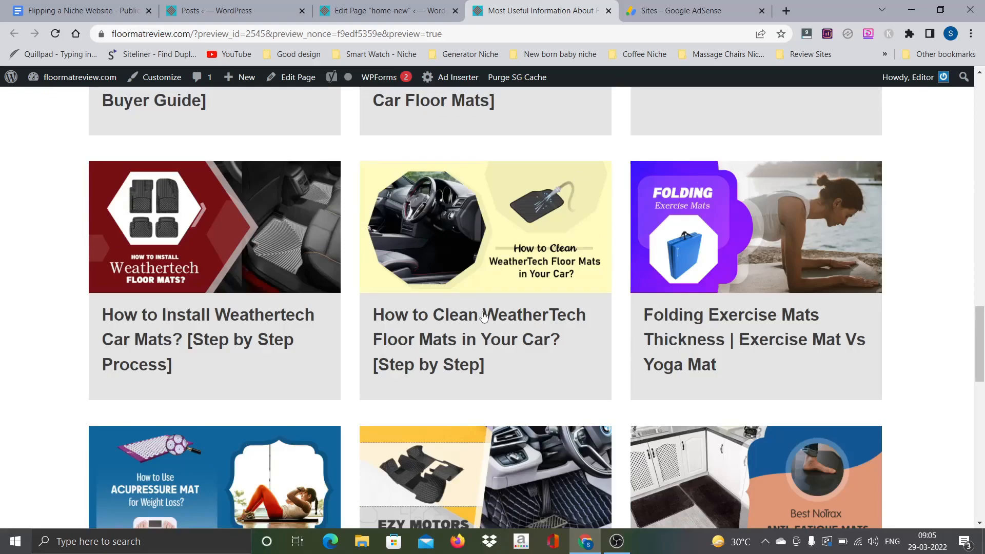
pyautogui.scroll(-3)
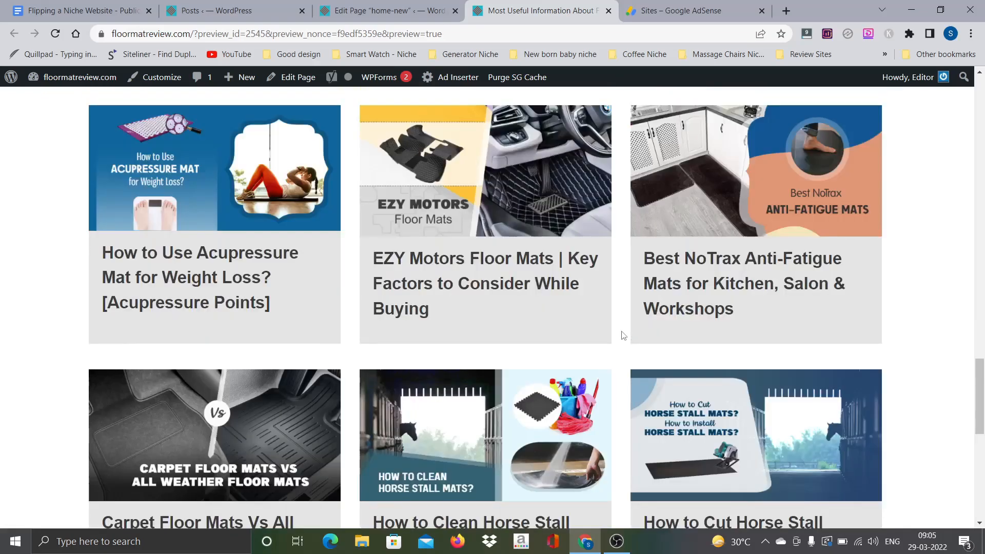
pyautogui.scroll(-3)
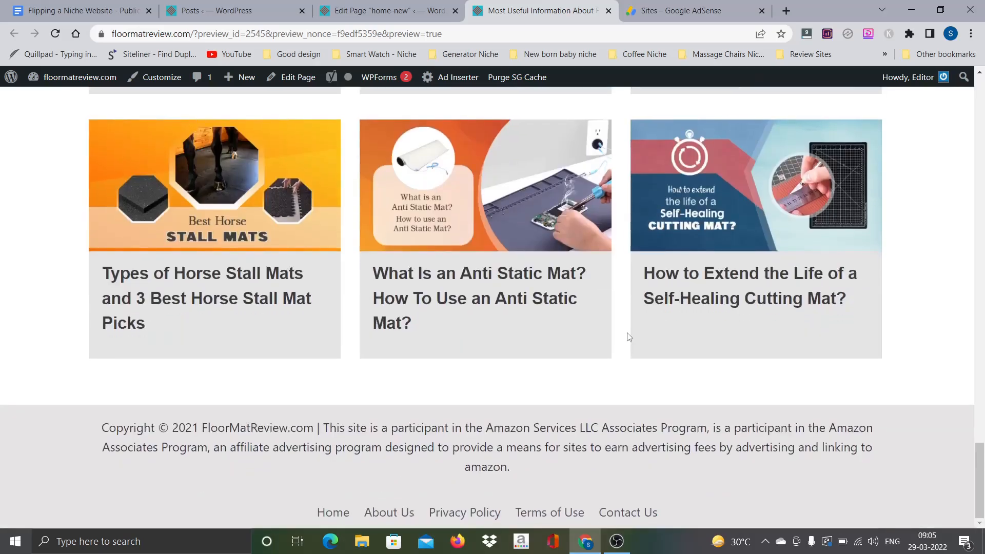
pyautogui.scroll(3)
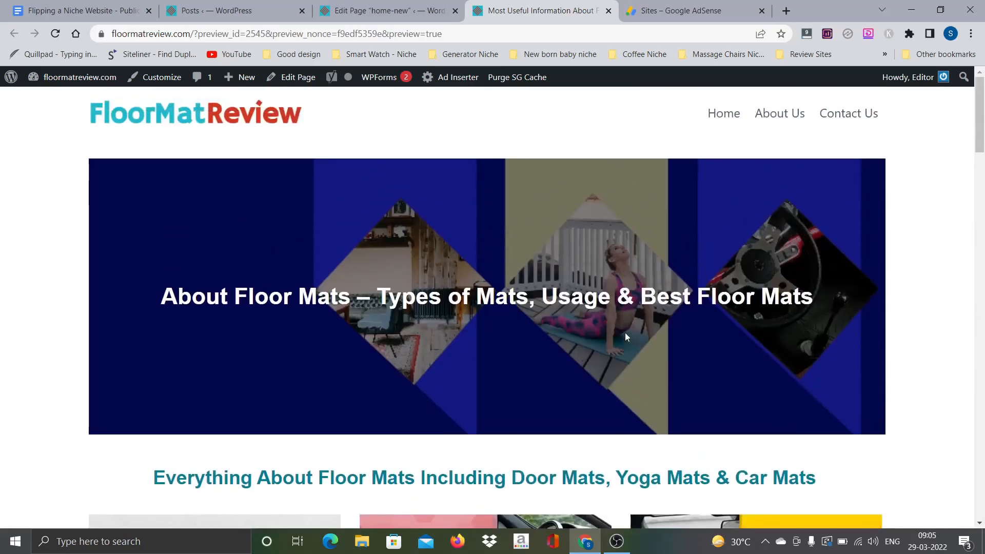
pyautogui.scroll(-3)
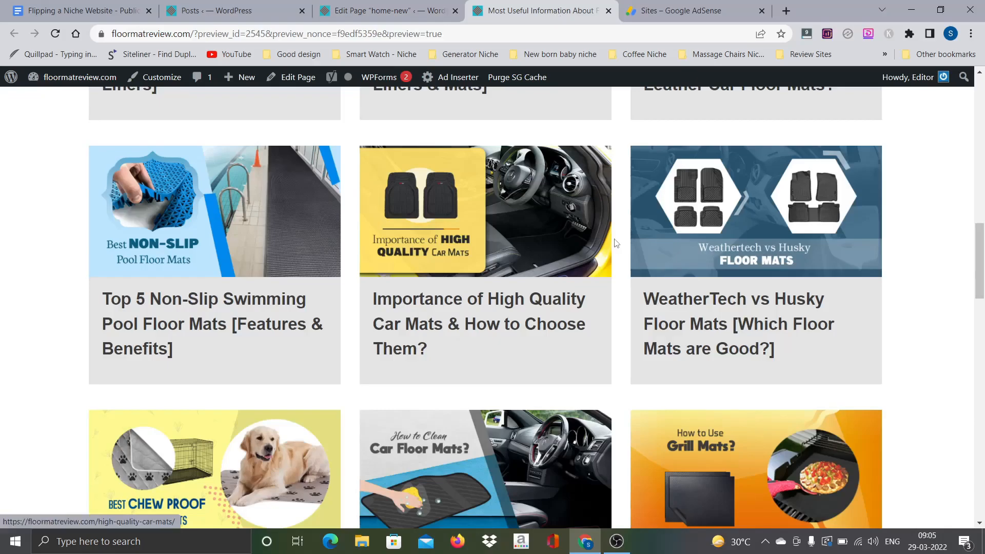
pyautogui.moveTo(635, 355)
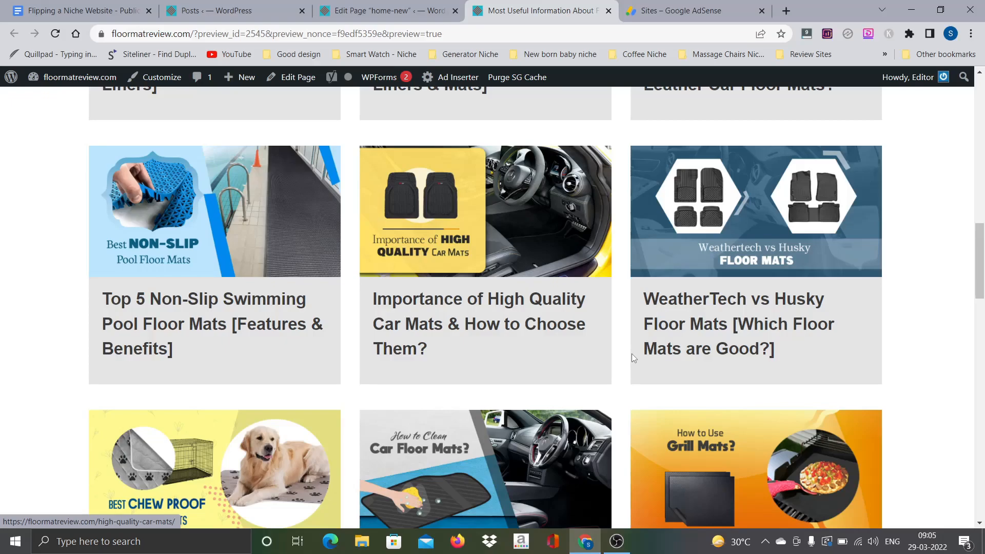
# Step: Return from the preview to the WordPress Posts list and the case study checklist
pyautogui.scroll(3)
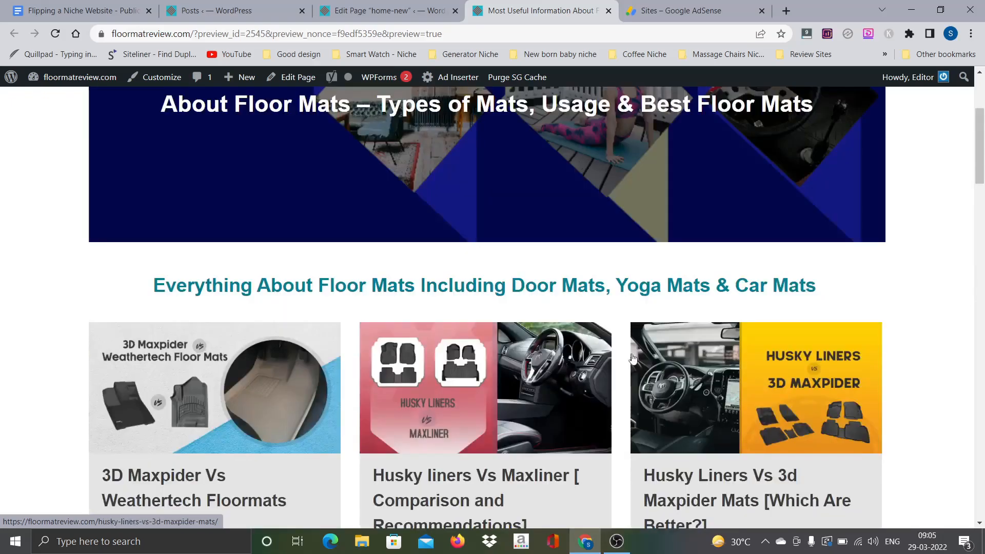
pyautogui.scroll(3)
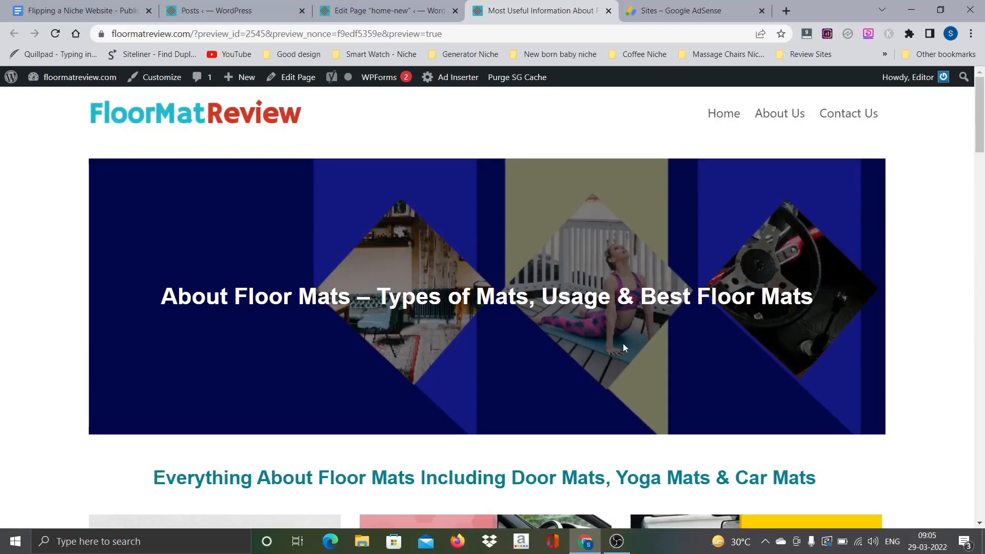
pyautogui.scroll(-3)
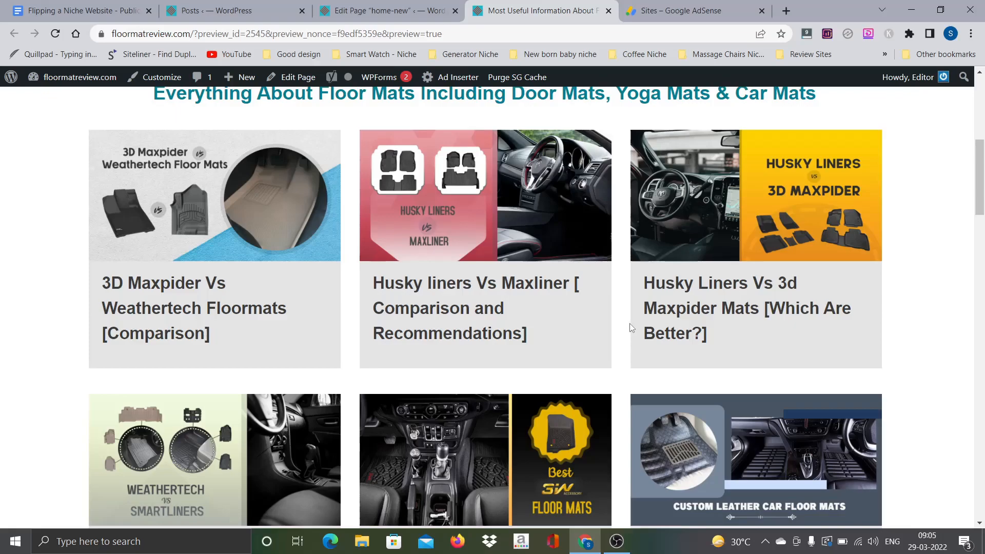
pyautogui.moveTo(381, 10)
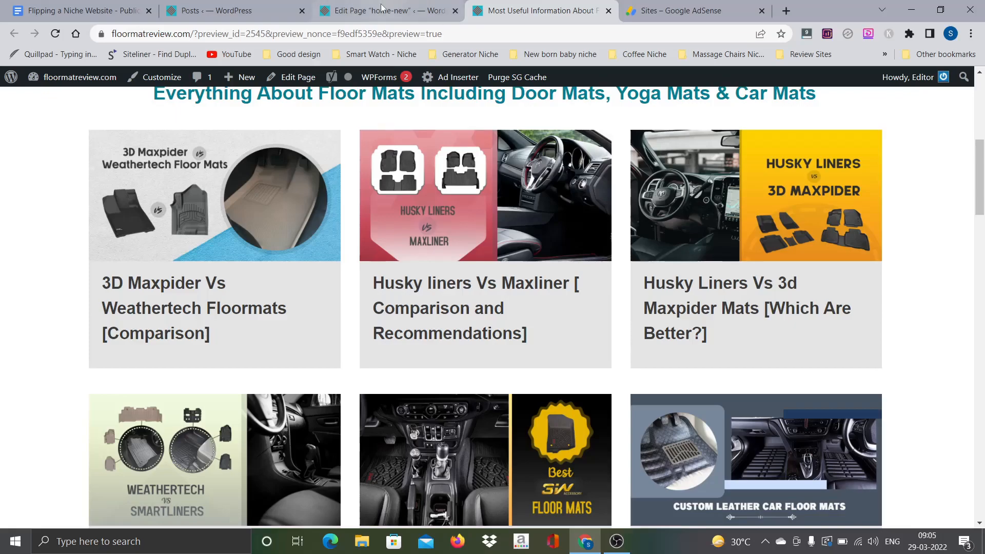
pyautogui.moveTo(494, 21)
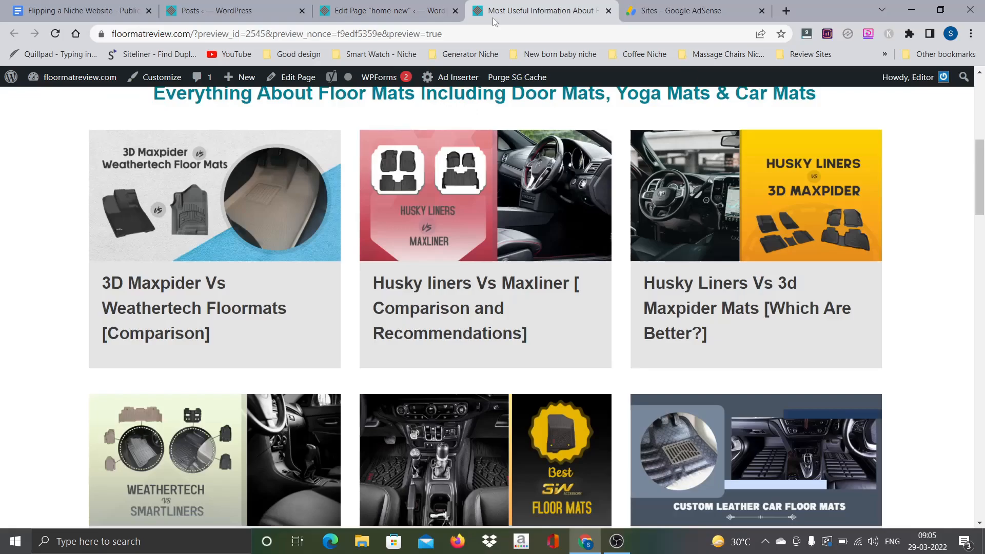
pyautogui.click(233, 11)
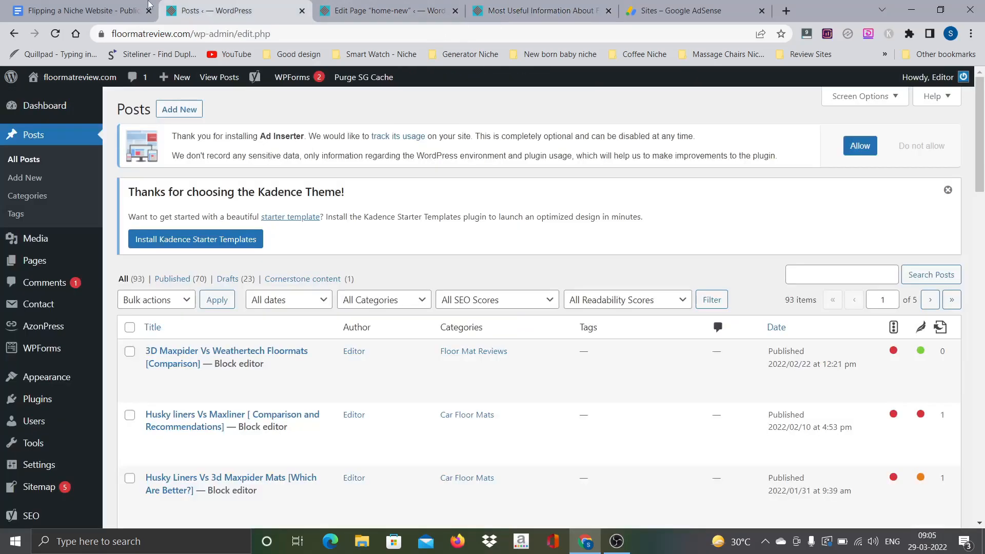
pyautogui.click(79, 11)
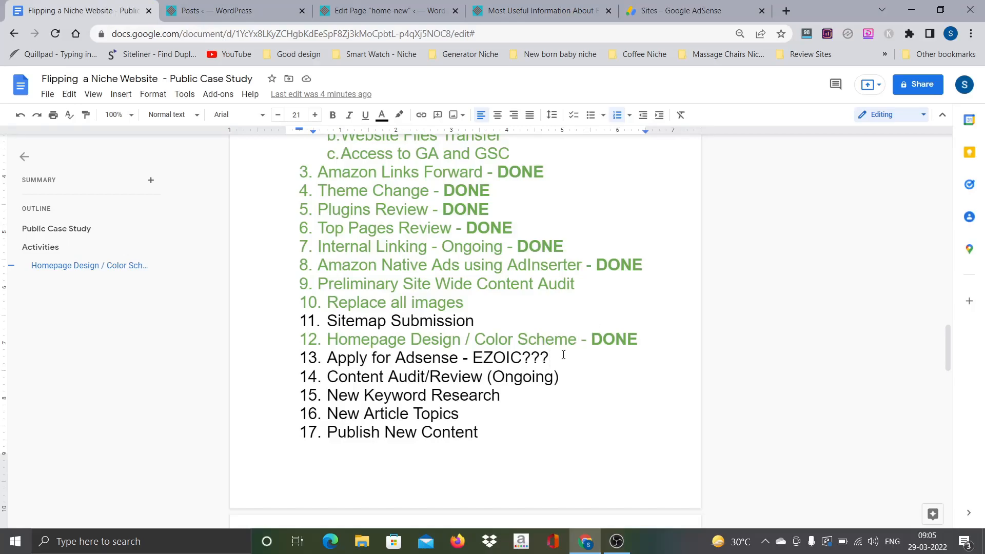
pyautogui.moveTo(564, 349)
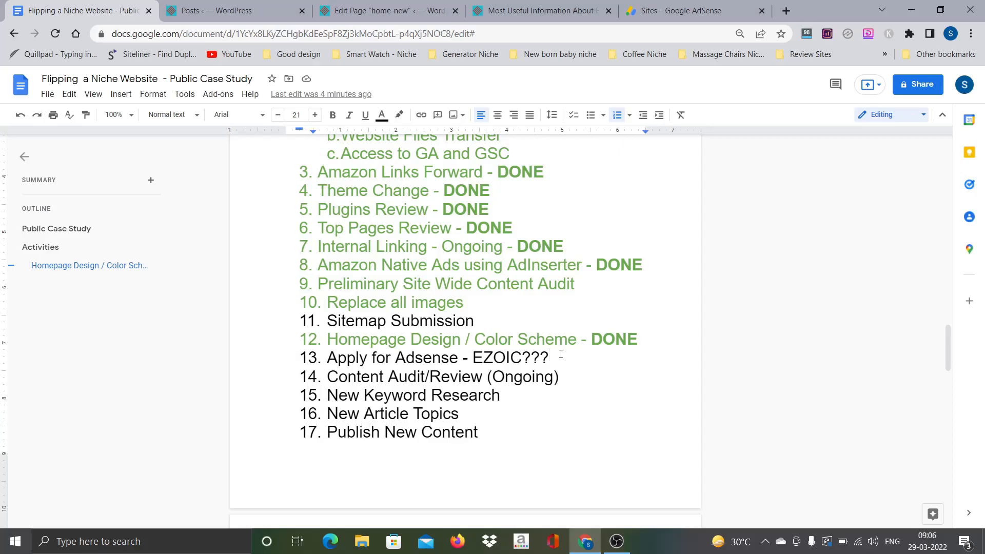
pyautogui.moveTo(554, 357)
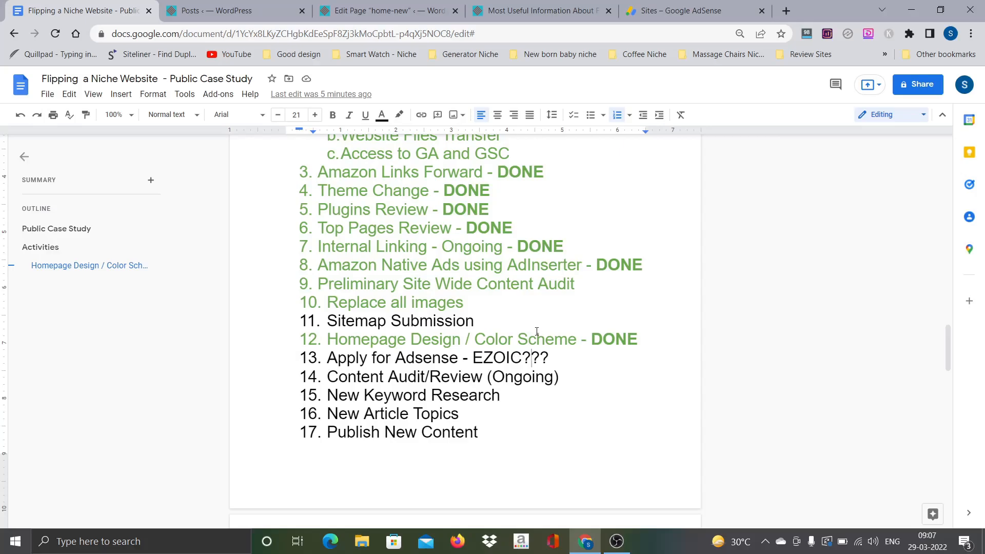
# Step: Select the words 'Adsense' and 'EZOIC' in checklist item 13
pyautogui.click(459, 358)
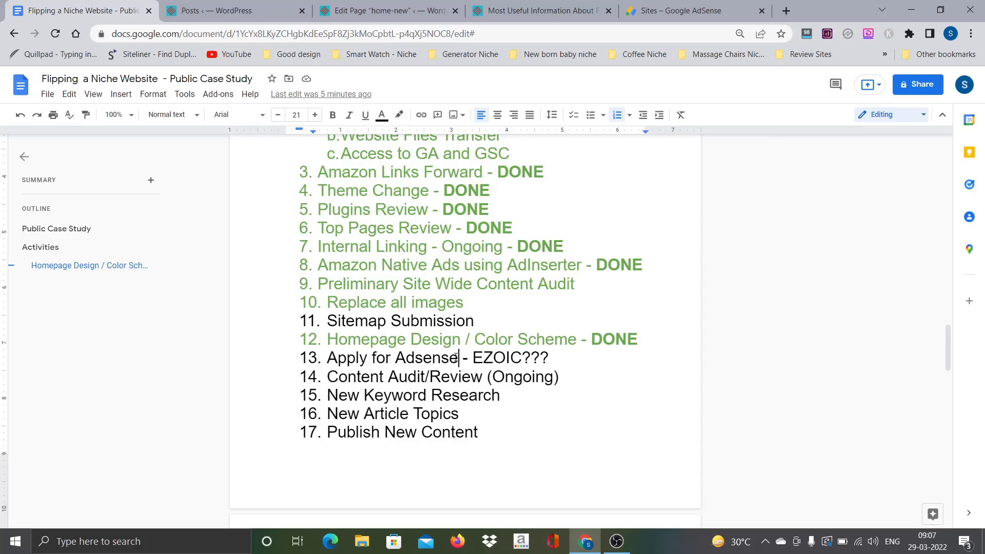
pyautogui.doubleClick(426, 357)
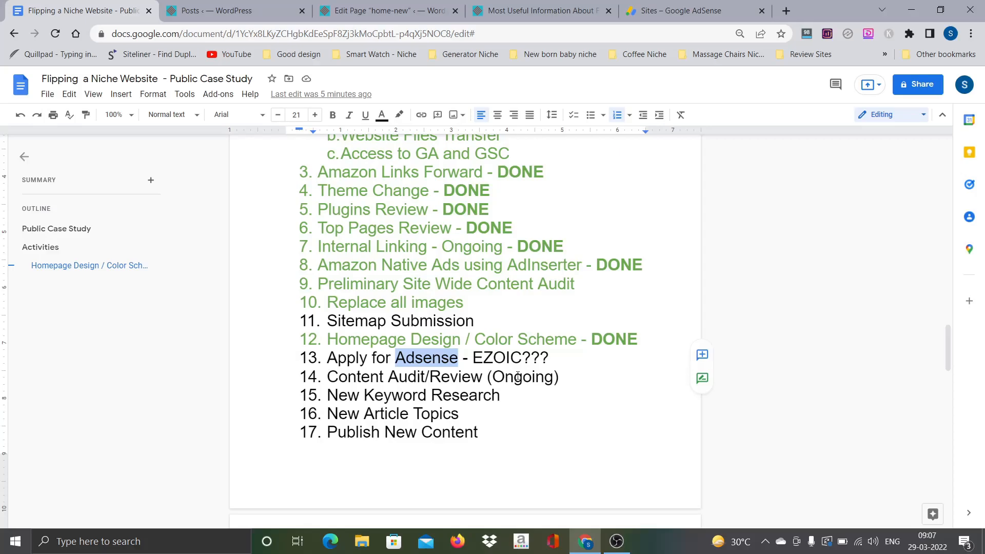
pyautogui.moveTo(516, 367)
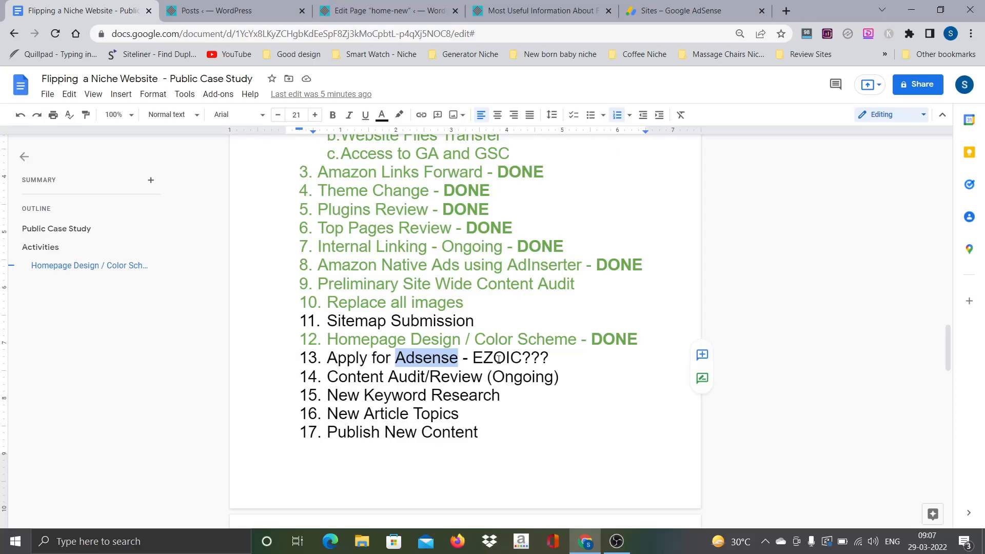
pyautogui.doubleClick(495, 357)
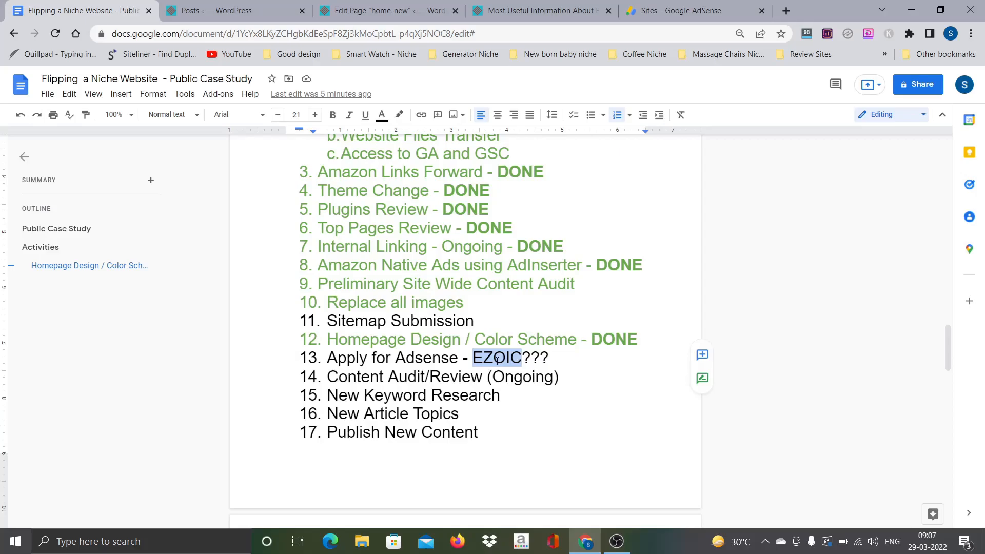
pyautogui.click(434, 358)
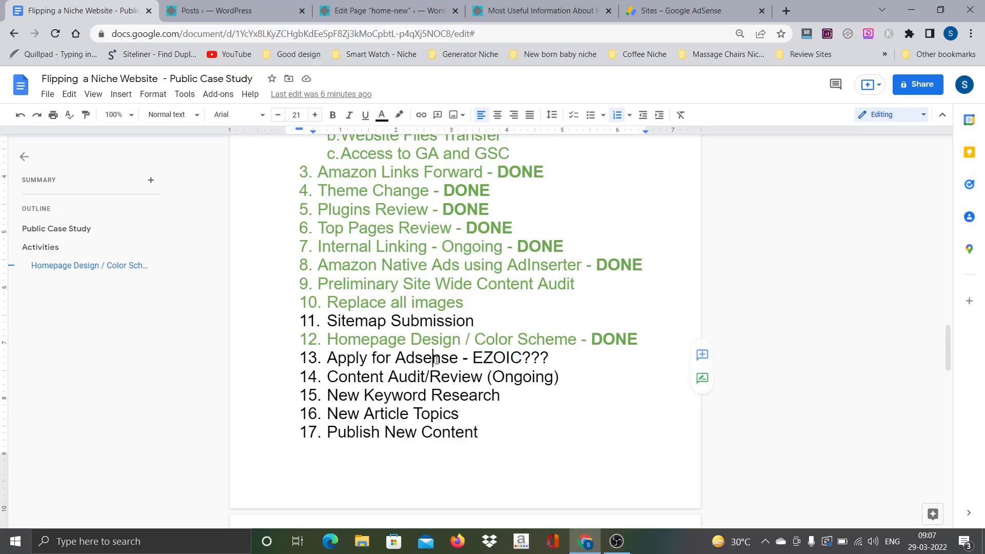
pyautogui.doubleClick(426, 358)
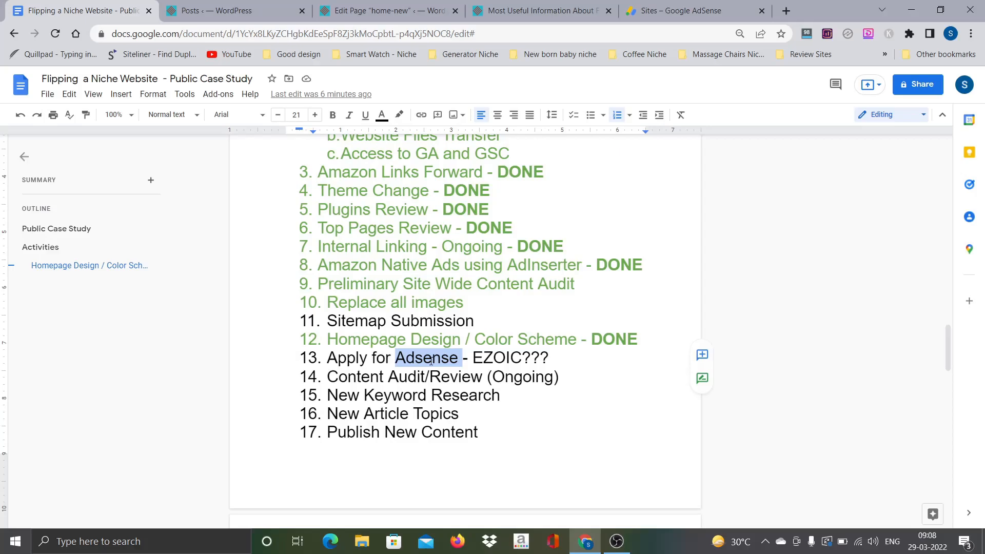
# Step: Highlight and clear the Apply for Adsense line, then move to Google AdSense
pyautogui.click(508, 357)
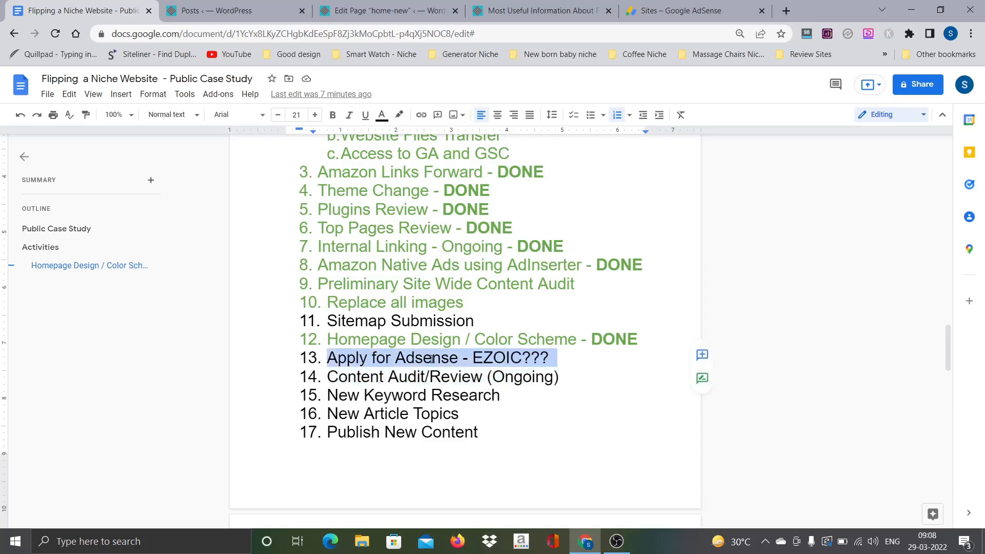
pyautogui.click(490, 358)
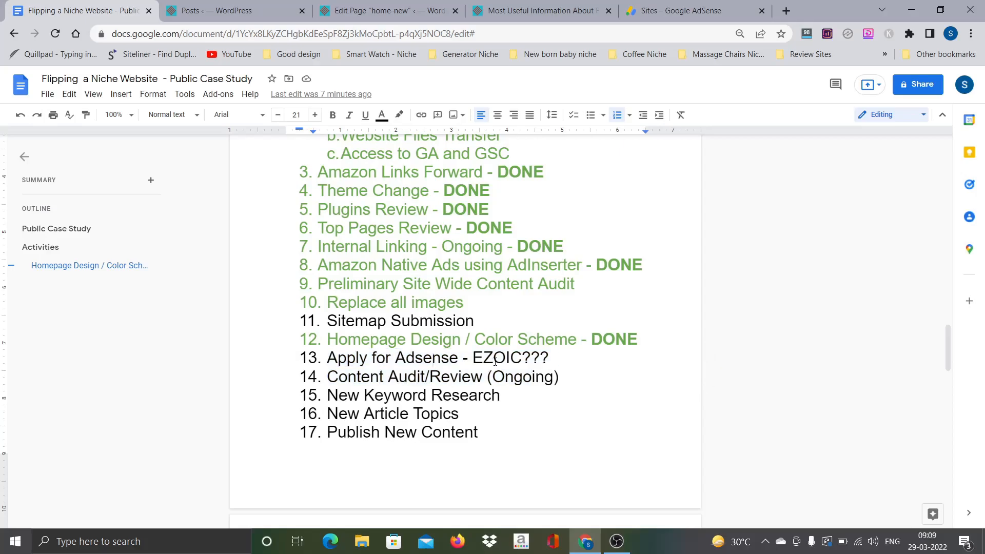
pyautogui.doubleClick(496, 357)
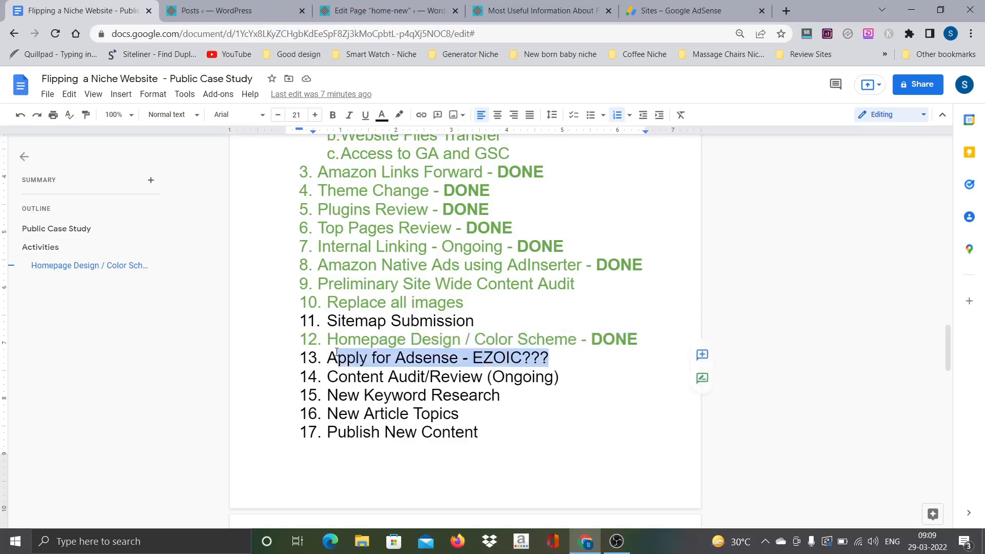
pyautogui.click(473, 303)
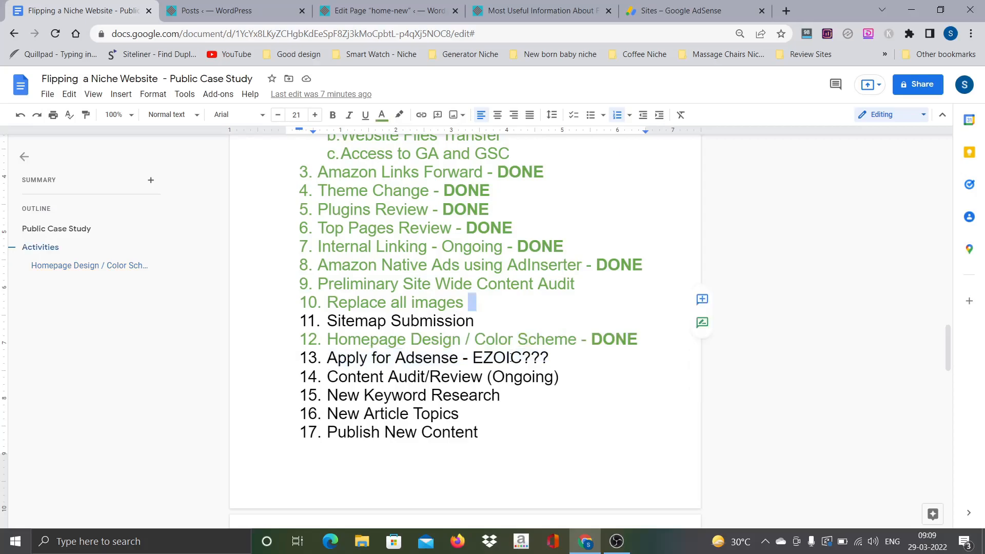
pyautogui.moveTo(621, 383)
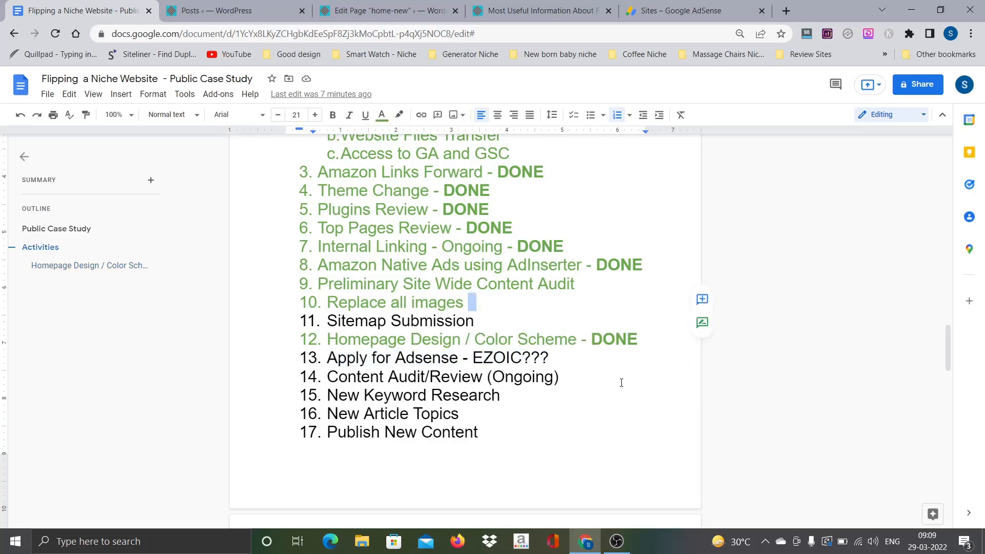
pyautogui.click(549, 357)
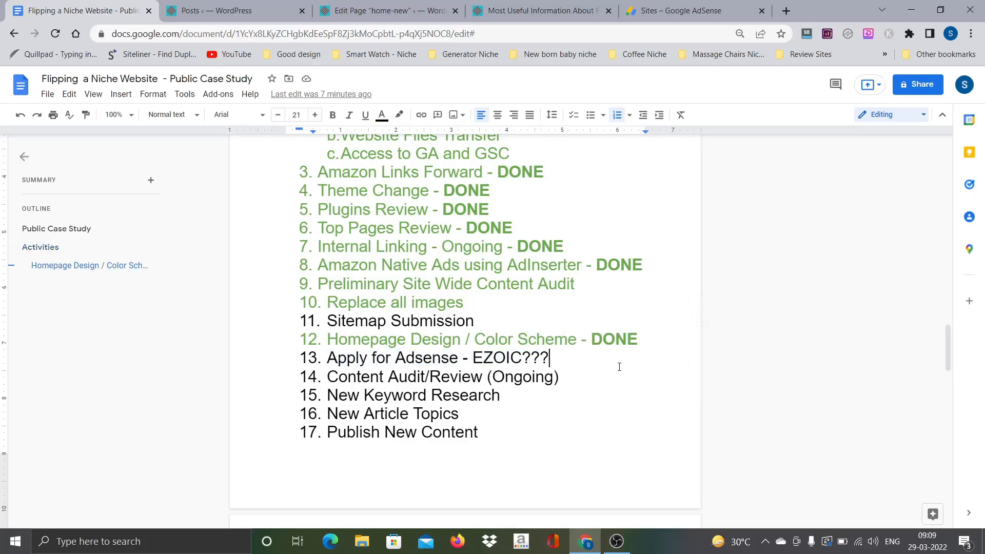
pyautogui.click(676, 11)
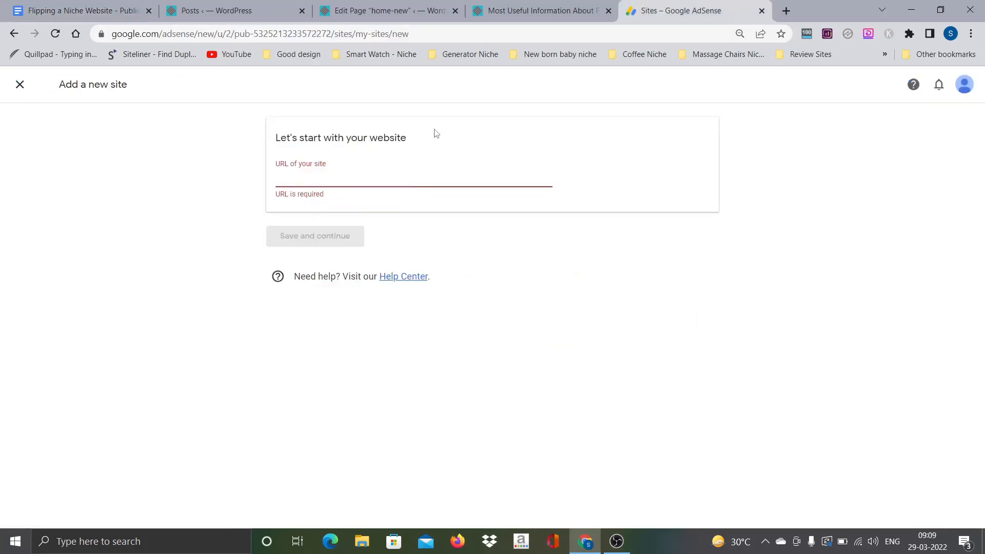
# Step: Add floormatreview.com as a new site in Google AdSense
pyautogui.write('floor')
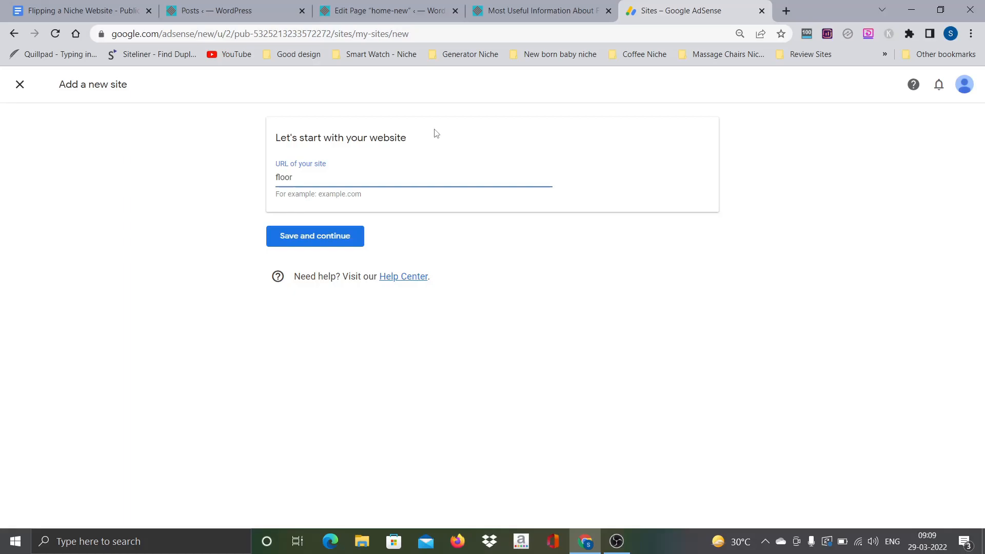
pyautogui.write('matreview.co')
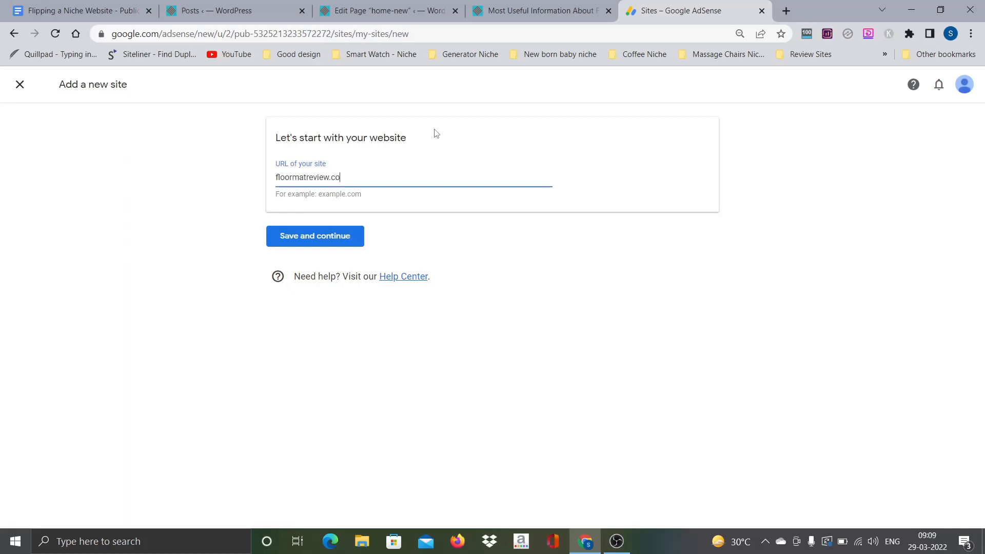
pyautogui.write('m')
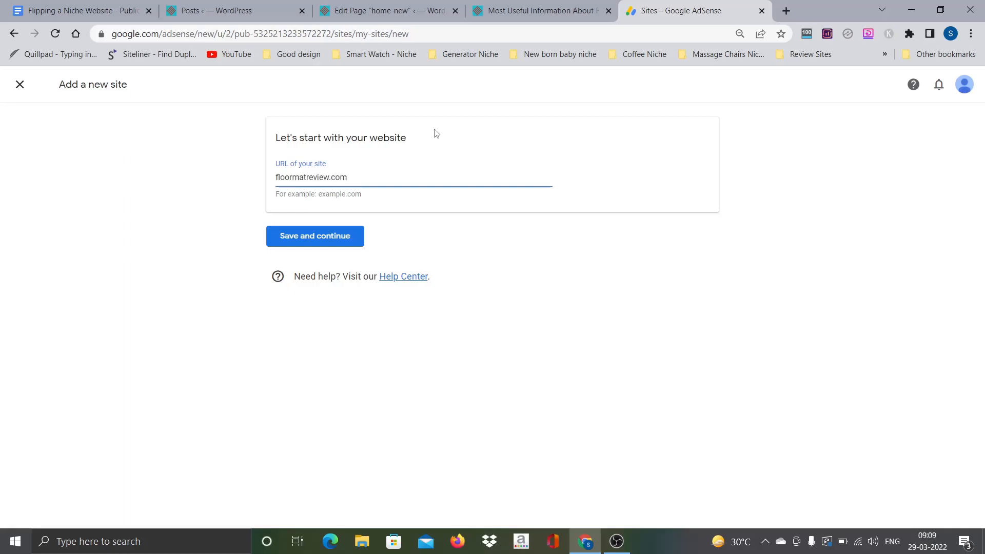
pyautogui.moveTo(353, 230)
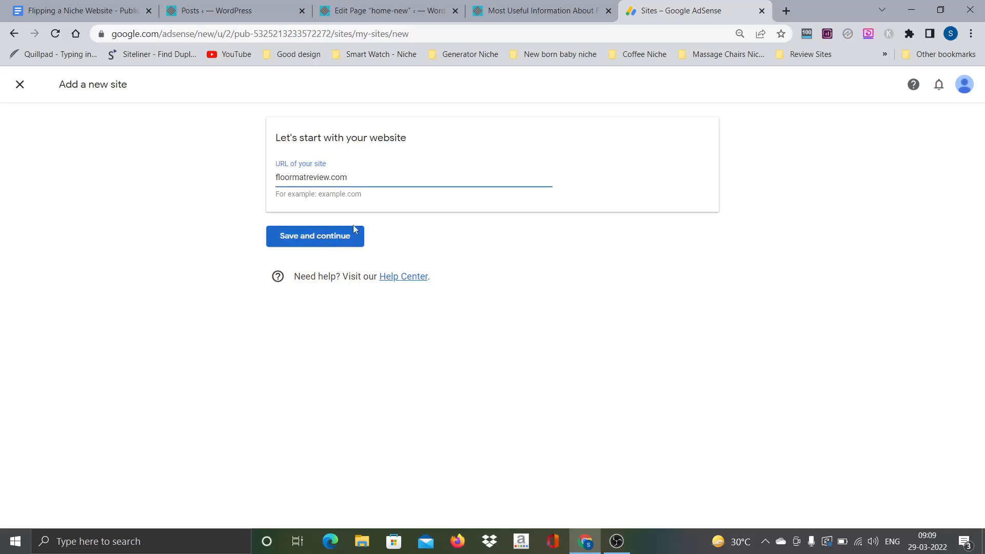
pyautogui.click(314, 236)
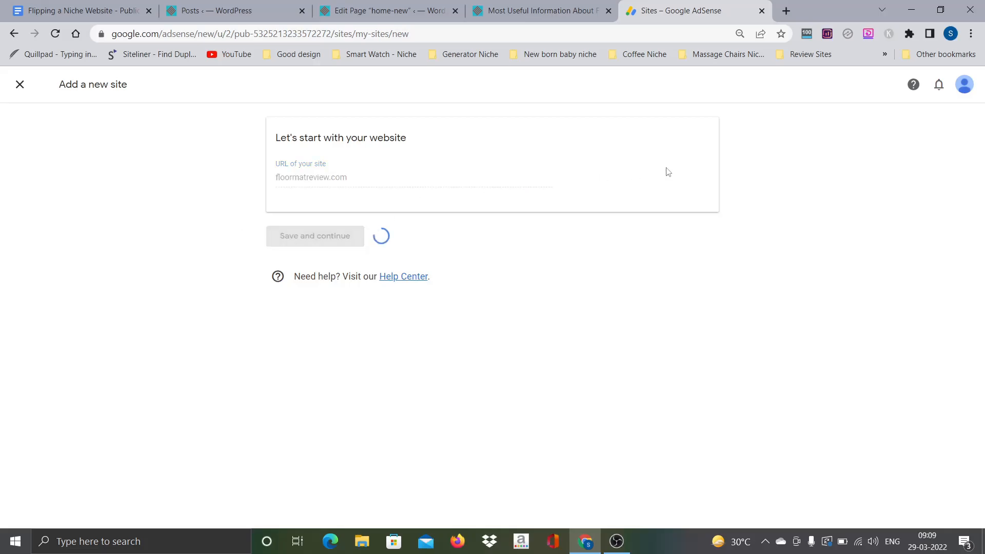
pyautogui.click(314, 235)
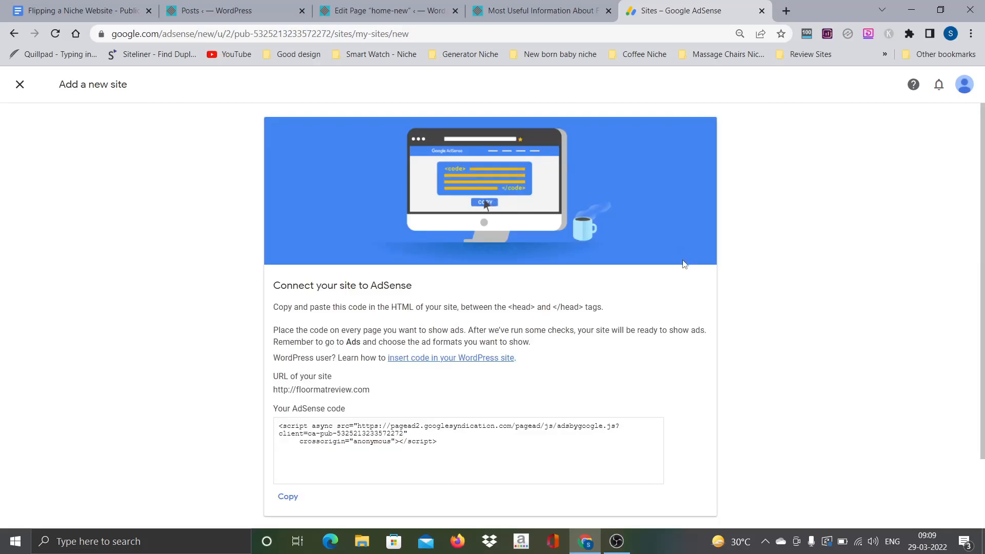
# Step: Copy the AdSense connection code and return to WordPress
pyautogui.scroll(-3)
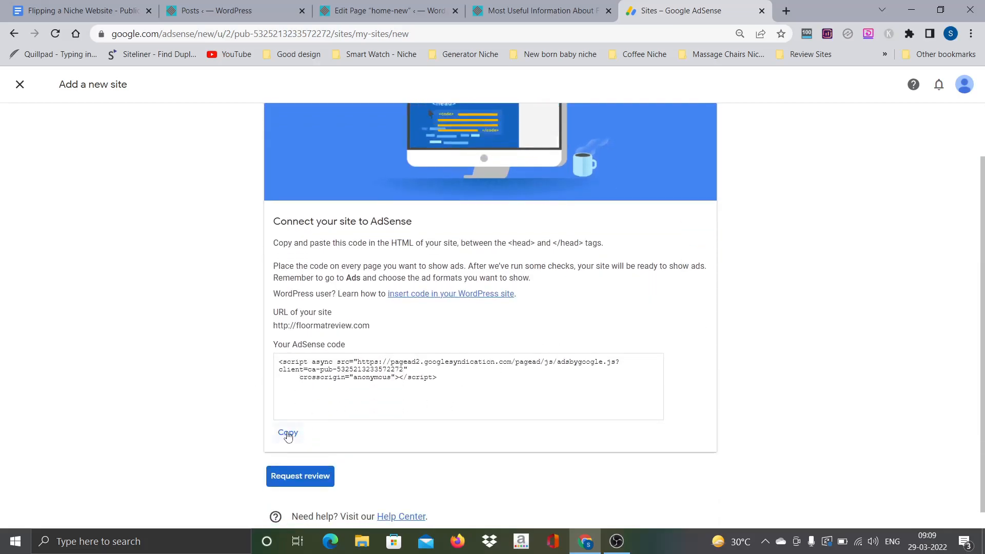
pyautogui.click(288, 434)
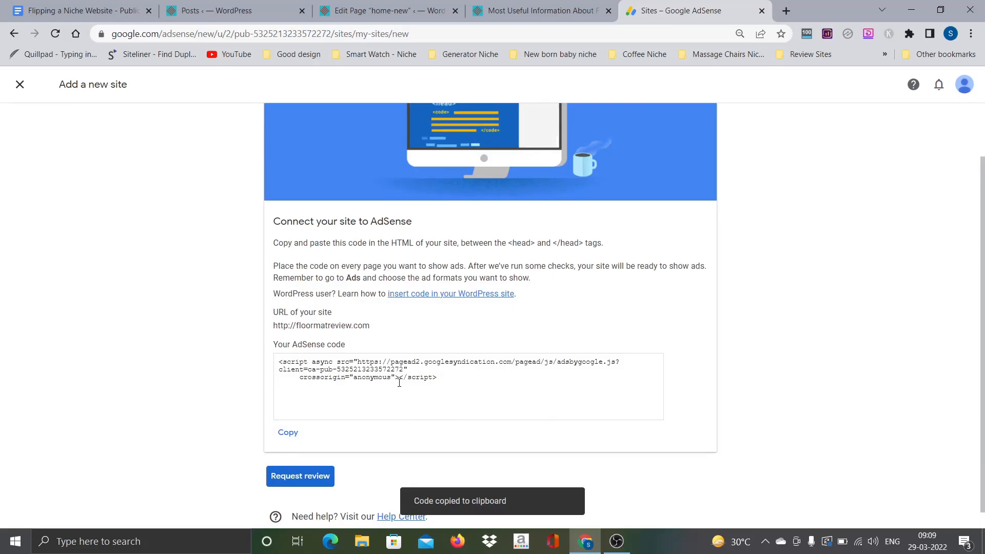
pyautogui.click(232, 10)
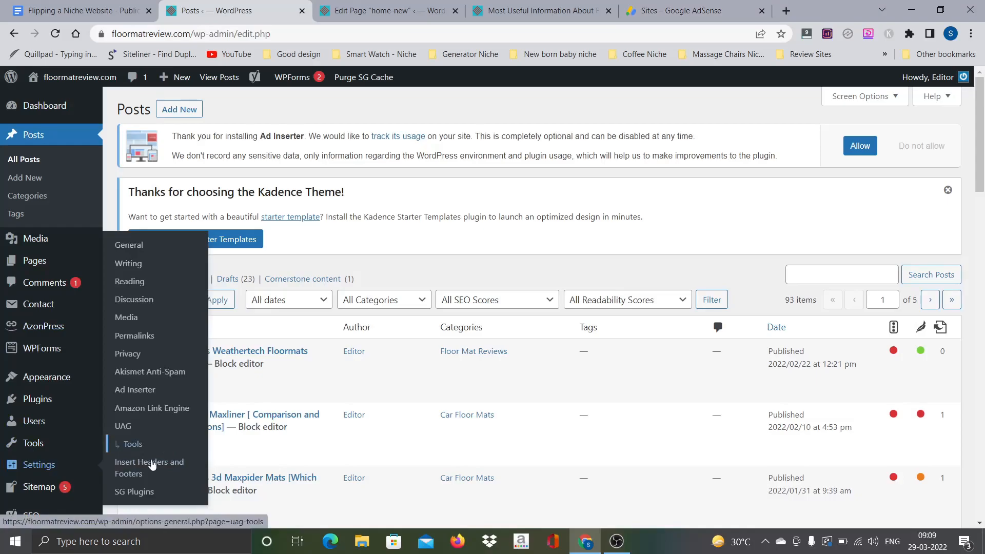
# Step: Paste the AdSense script into the header scripts after the existing Analytics tag
pyautogui.click(149, 468)
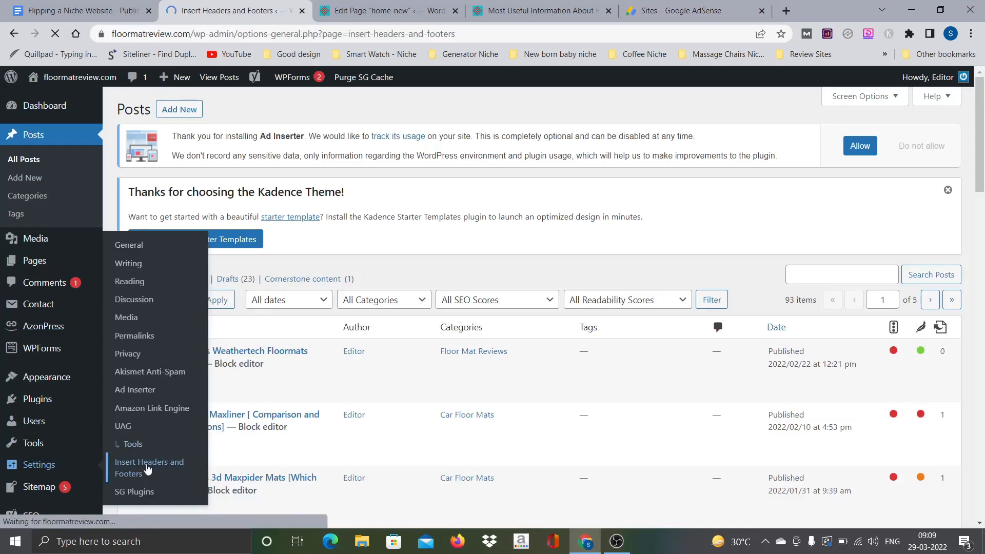
pyautogui.click(149, 468)
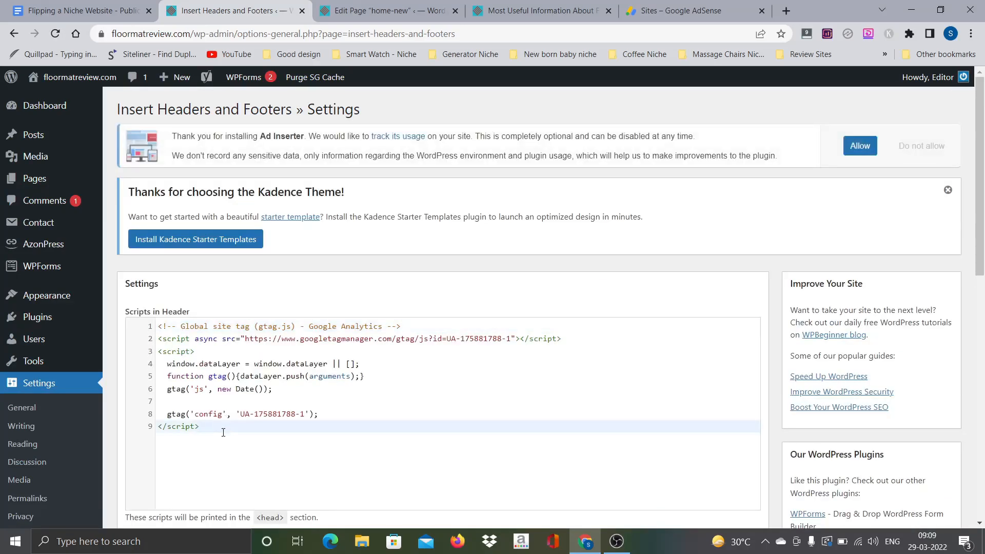
pyautogui.write('<script async src="https://pagead2.googlesyndication.com/pagead/js/adsbygoogle.js?client=ca-pub-5325213233572272"')
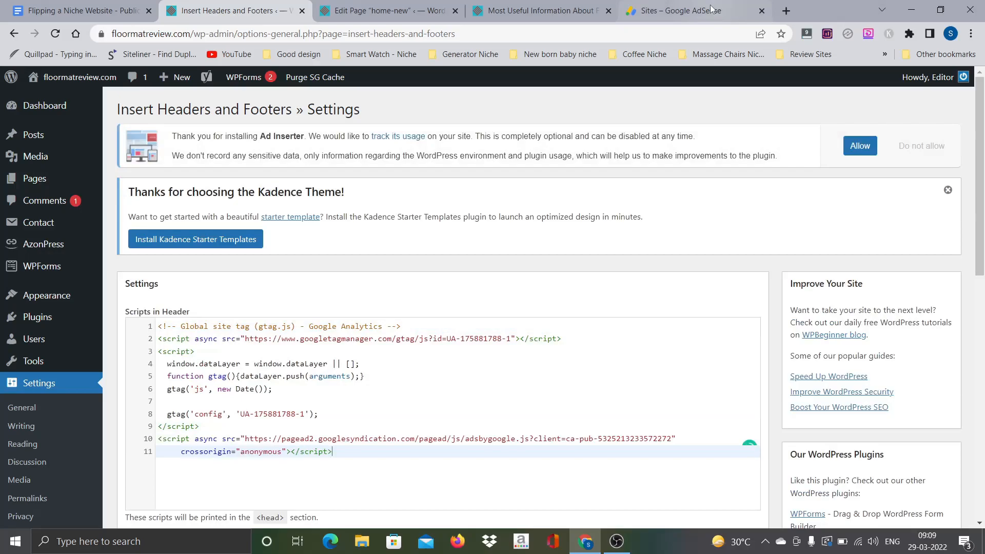
pyautogui.click(685, 11)
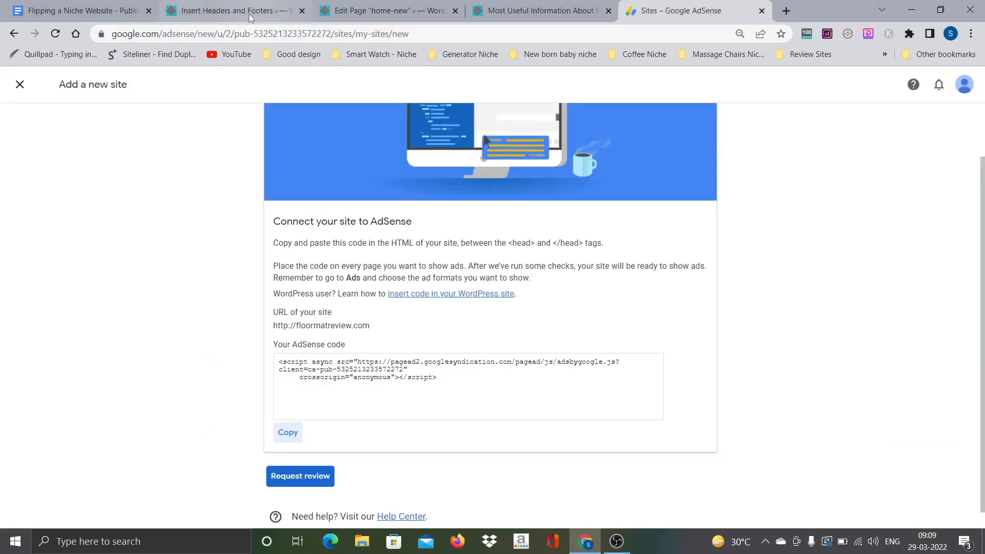
pyautogui.click(232, 11)
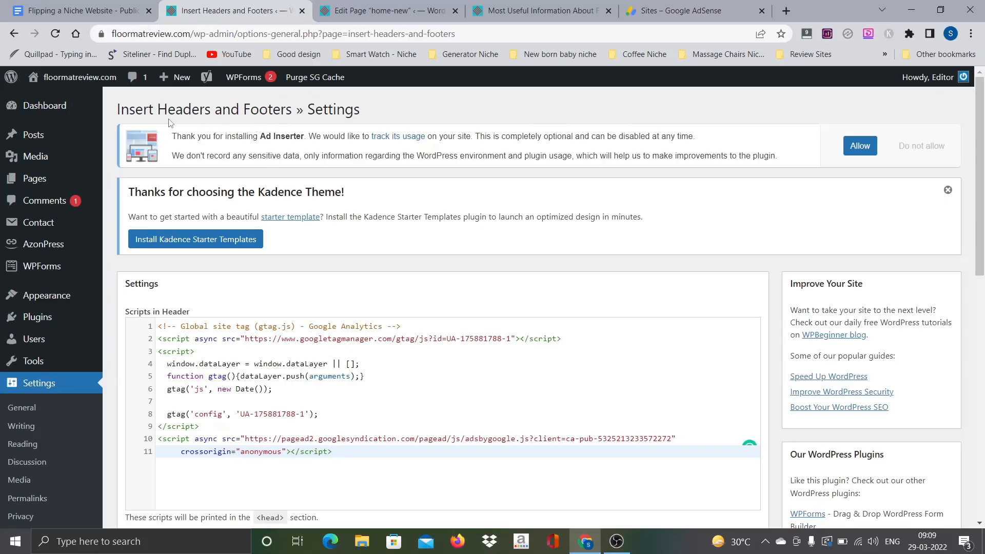
pyautogui.moveTo(301, 113)
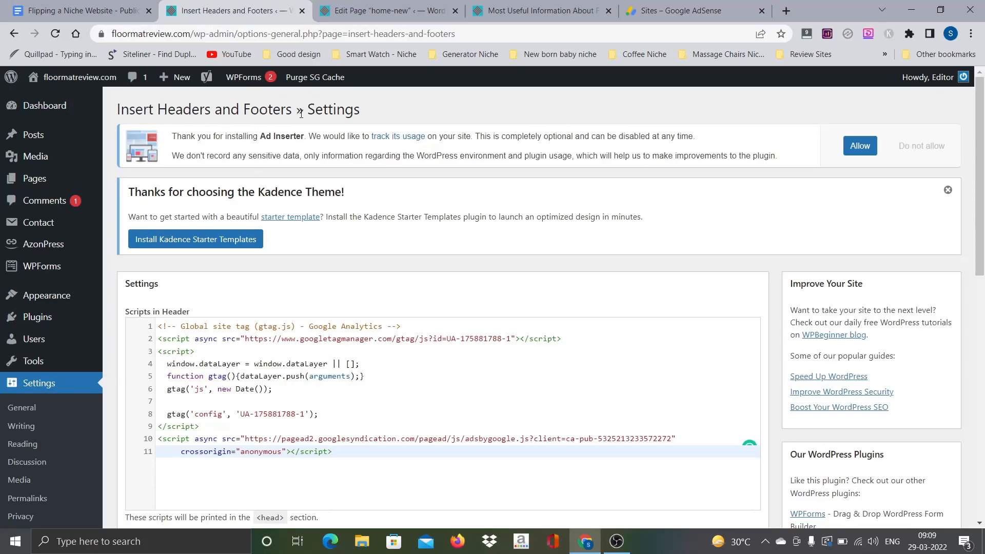
# Step: Save the Insert Headers and Footers settings with the AdSense code, then return to AdSense
pyautogui.scroll(-3)
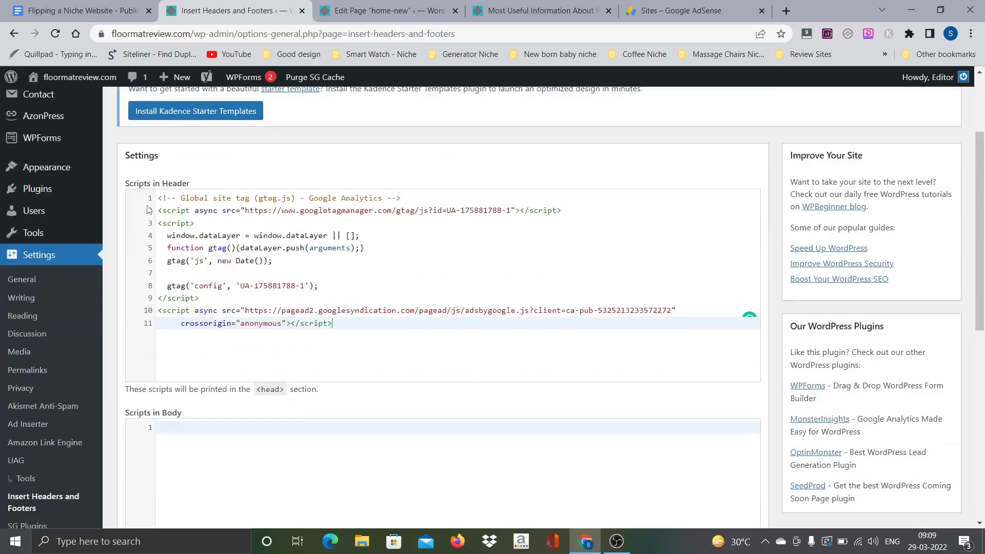
pyautogui.moveTo(313, 356)
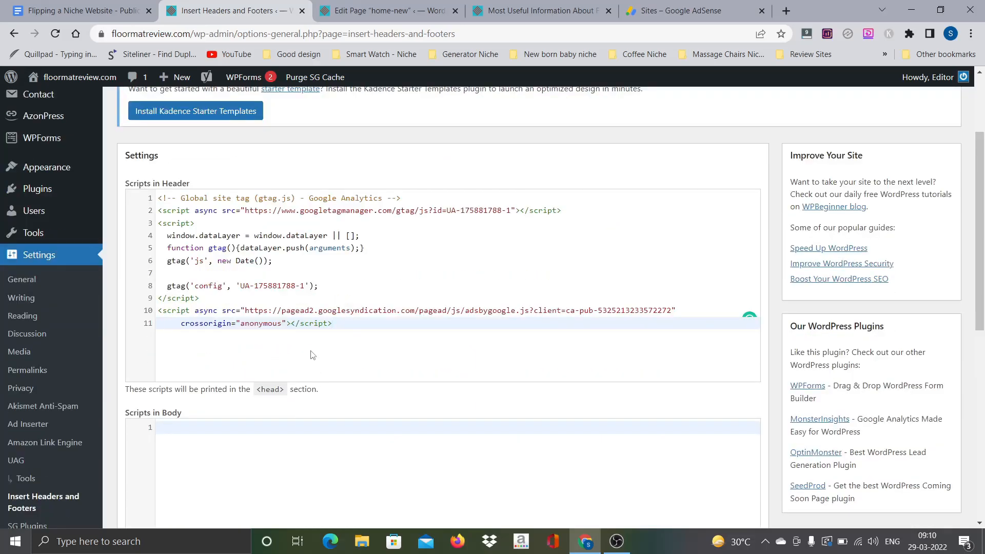
pyautogui.click(333, 324)
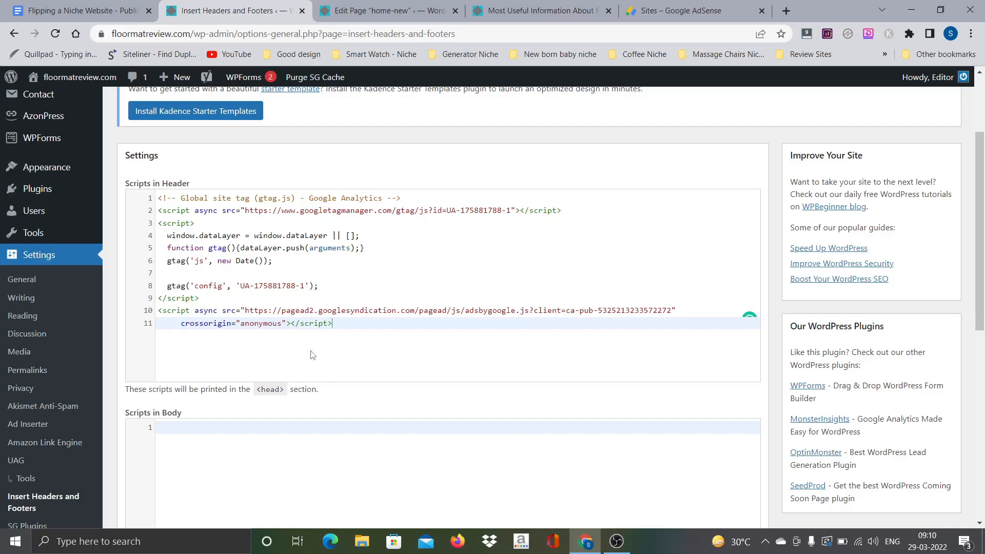
pyautogui.click(678, 11)
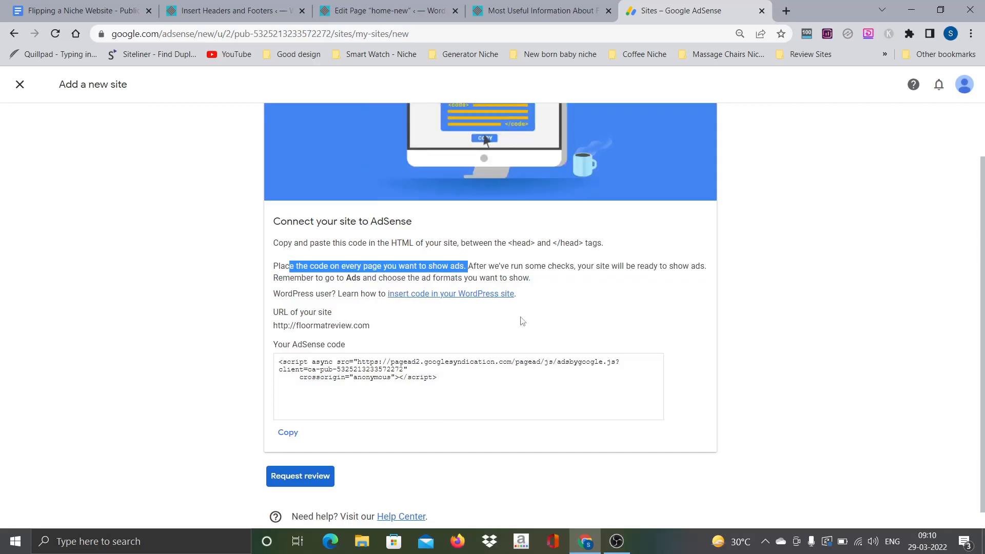
pyautogui.moveTo(580, 327)
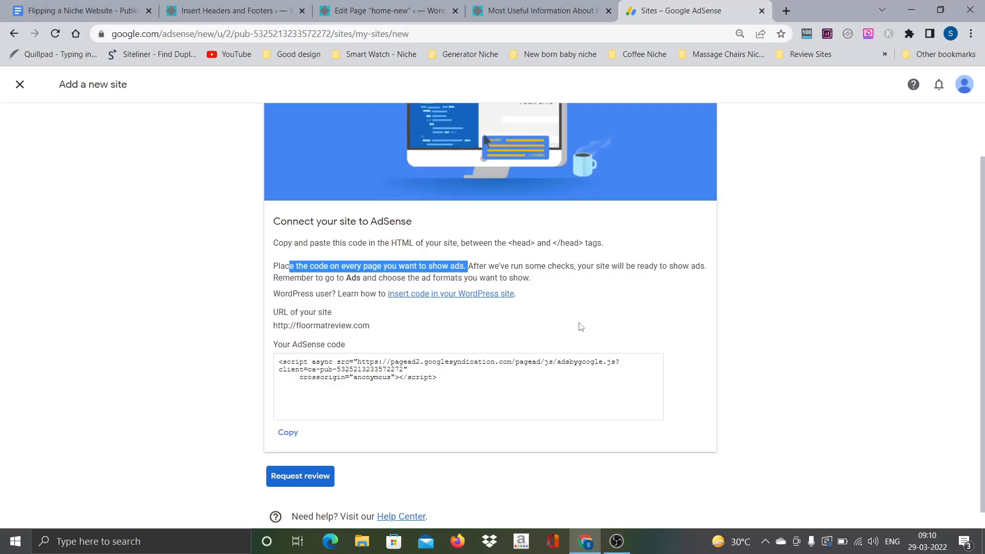
pyautogui.click(234, 11)
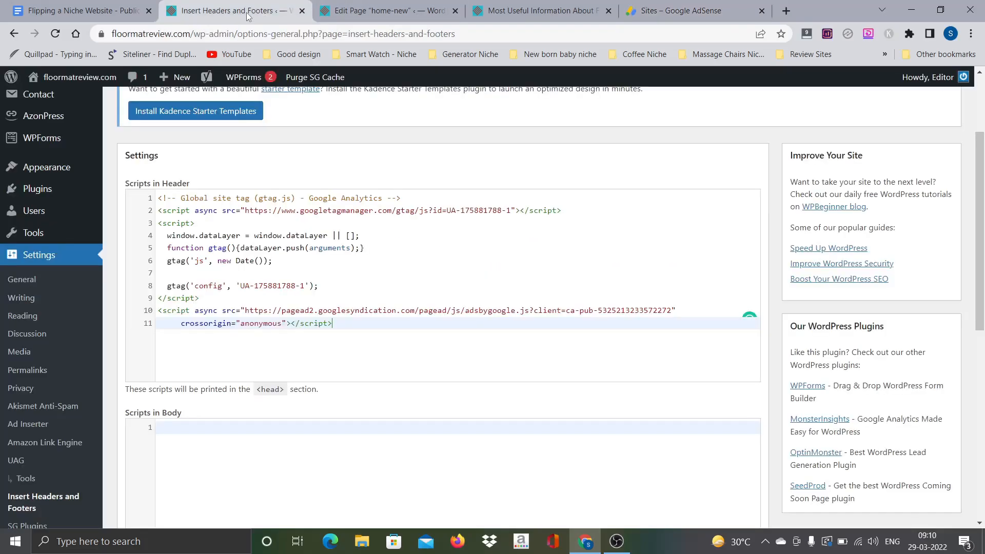
pyautogui.moveTo(359, 369)
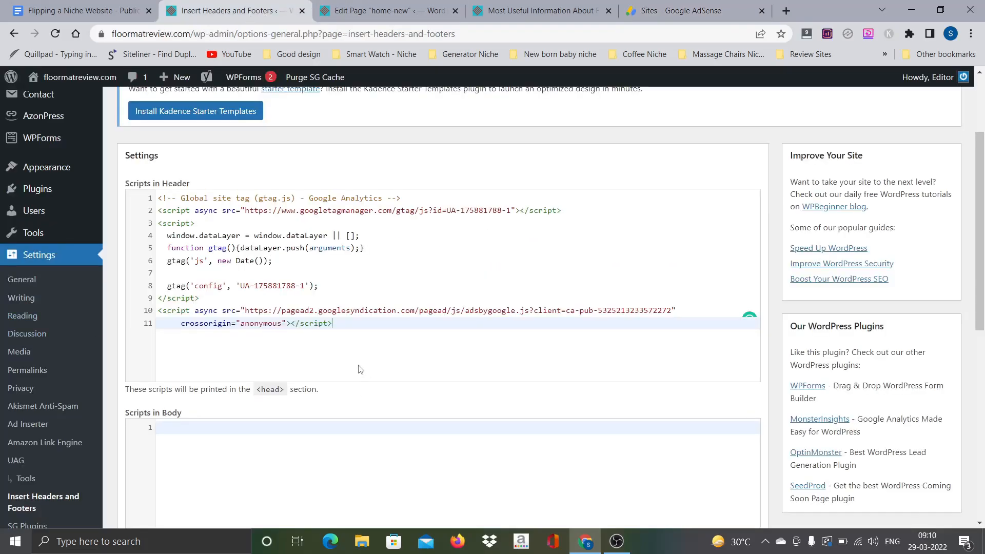
pyautogui.moveTo(369, 327)
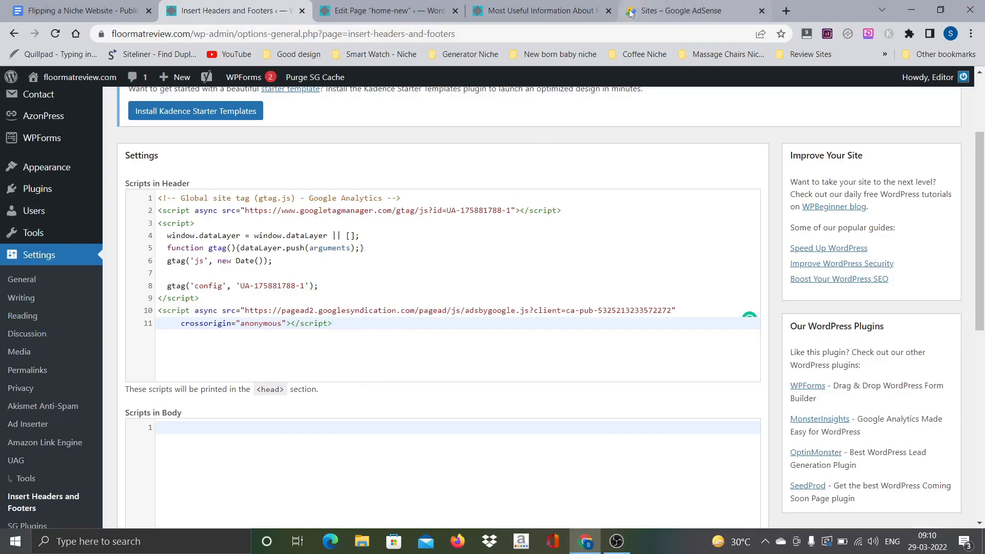
pyautogui.click(679, 10)
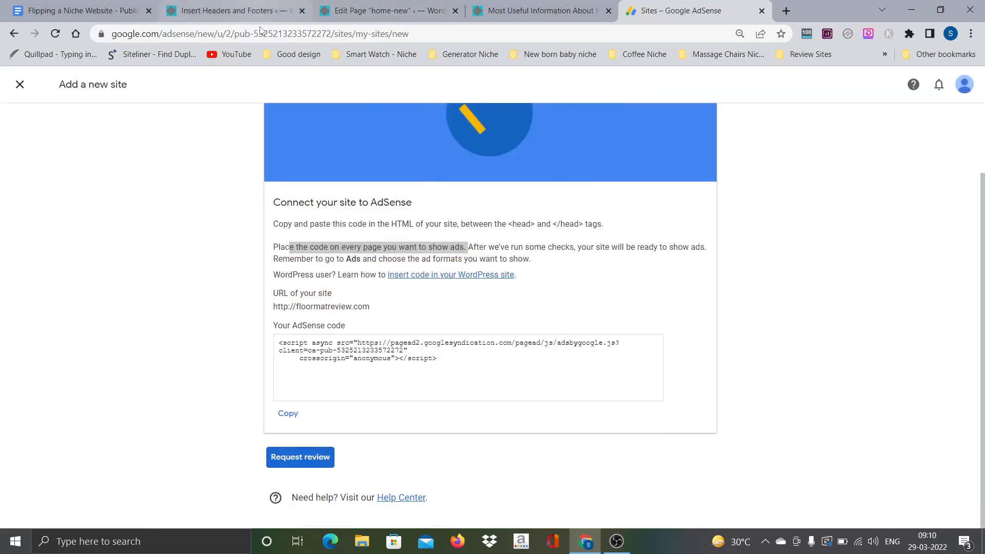
pyautogui.click(232, 11)
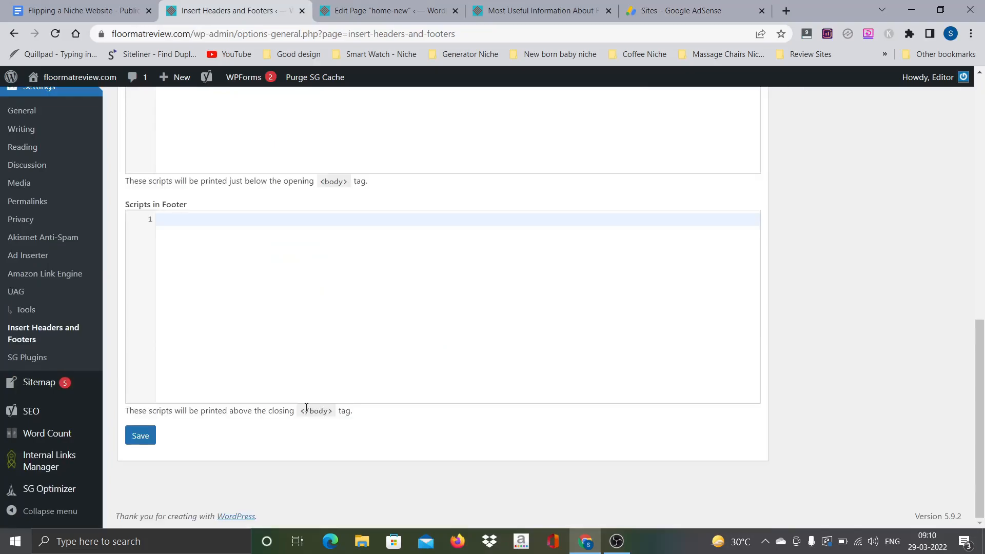
pyautogui.click(140, 436)
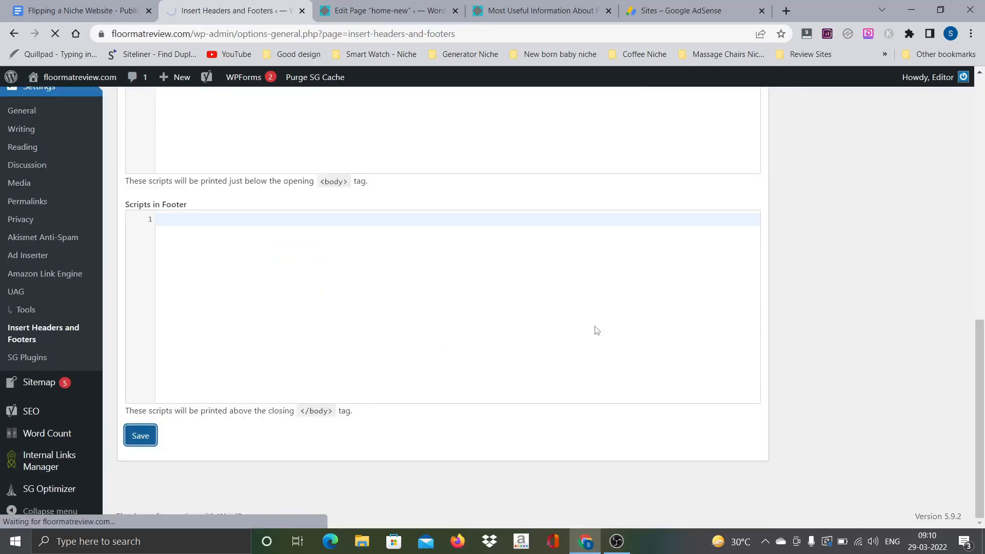
pyautogui.click(140, 436)
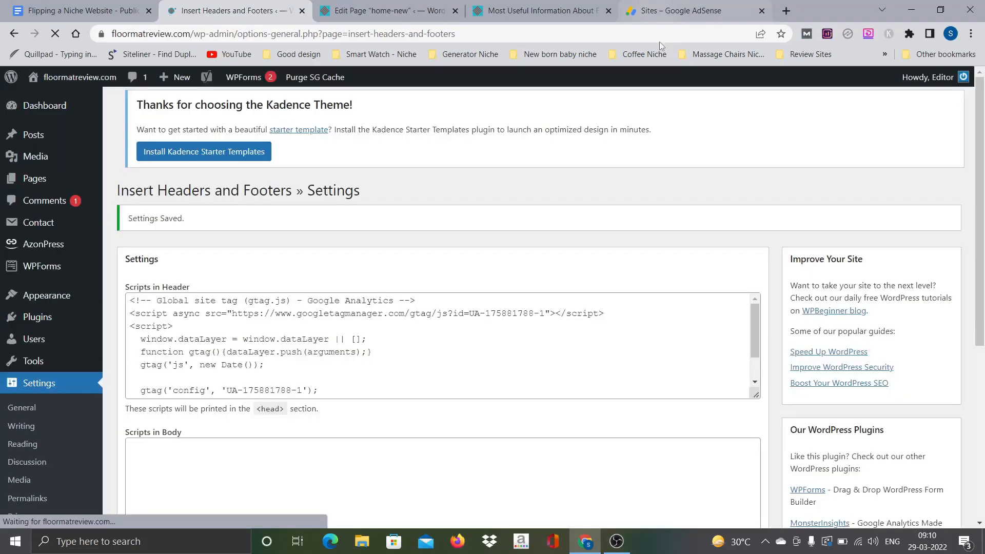
pyautogui.click(672, 11)
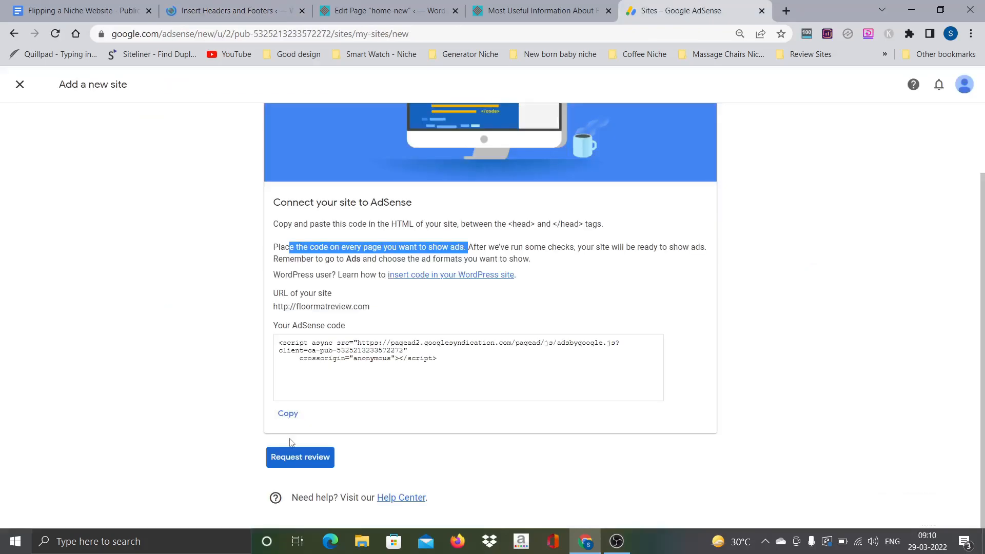
# Step: Request AdSense review for floormatreview.com, then return to WordPress's saved header scripts
pyautogui.click(300, 457)
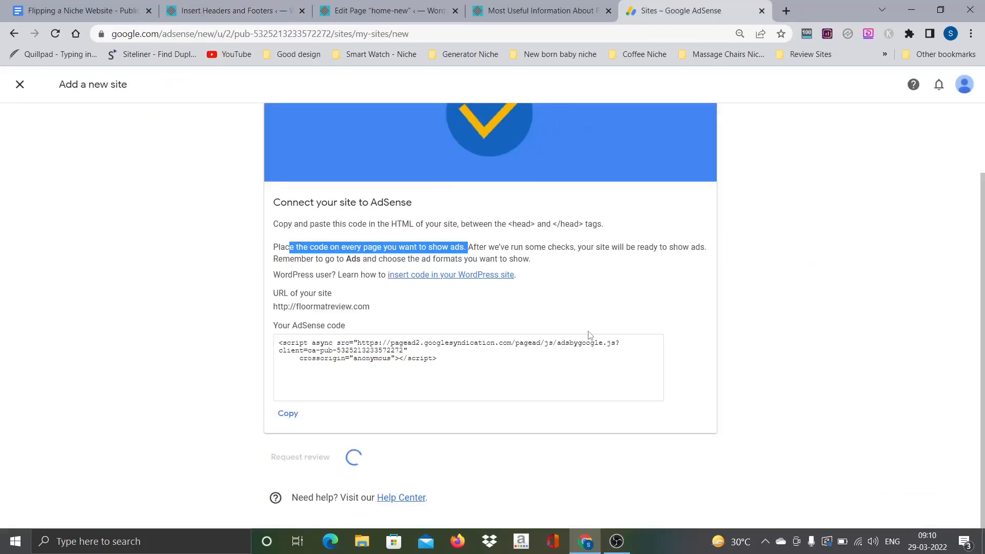
pyautogui.click(299, 457)
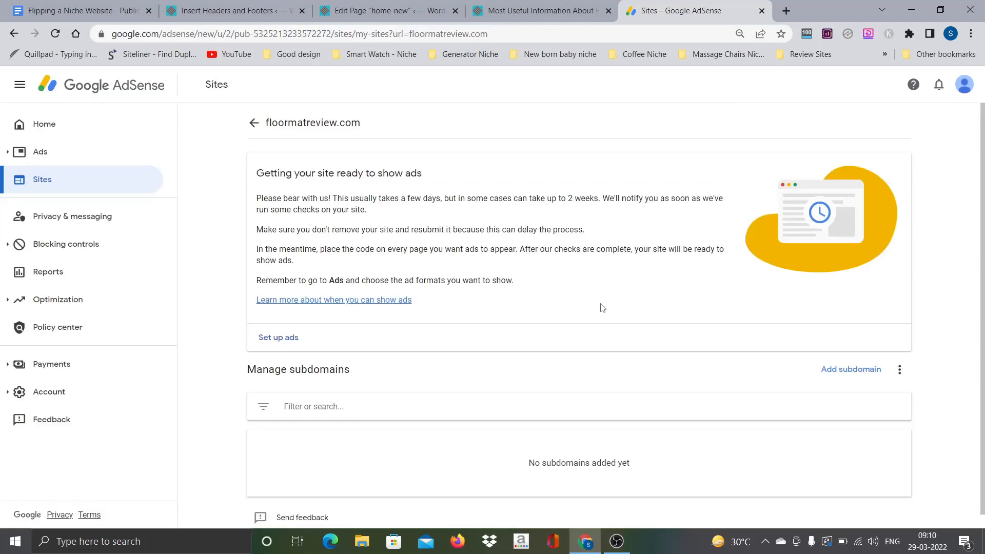
pyautogui.moveTo(402, 325)
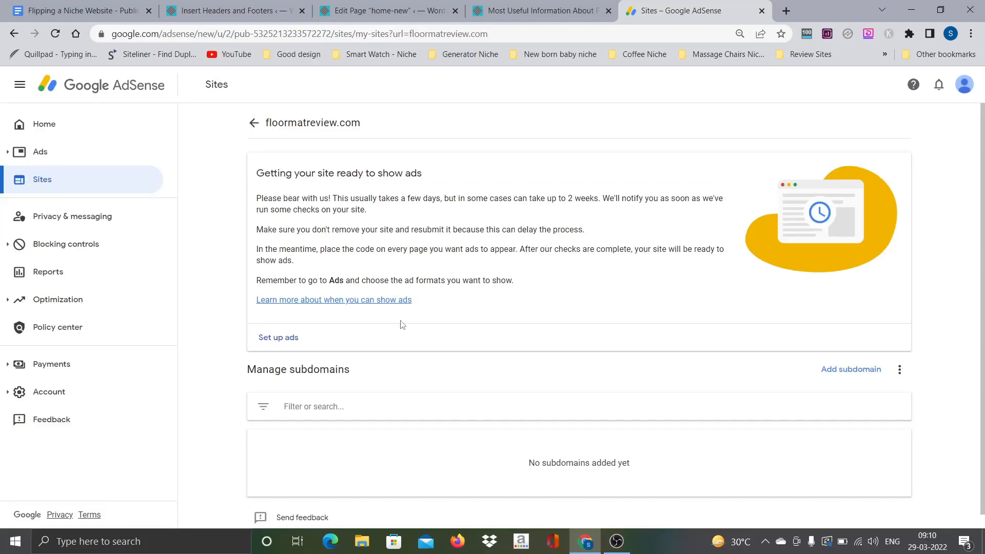
pyautogui.moveTo(361, 227)
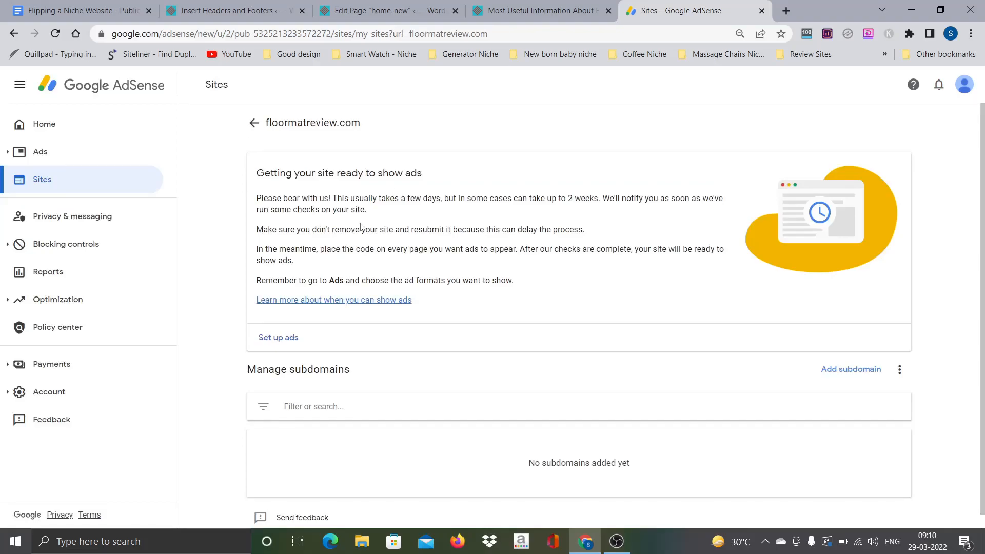
pyautogui.moveTo(572, 271)
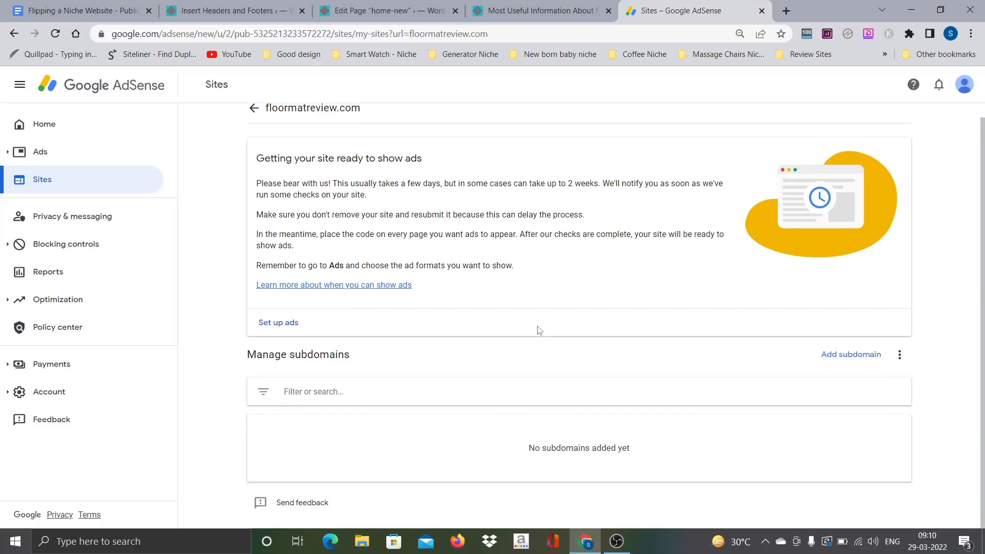
pyautogui.moveTo(448, 347)
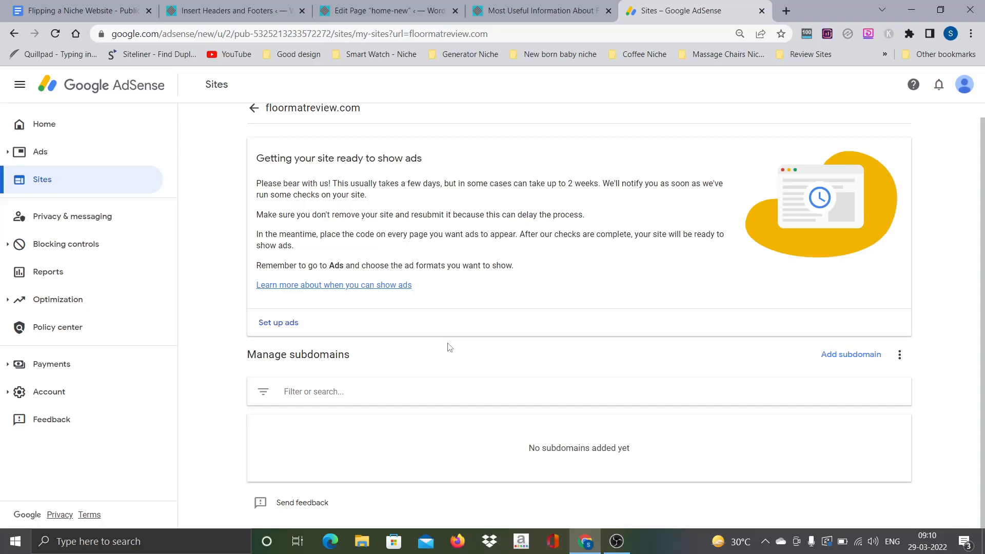
pyautogui.moveTo(554, 336)
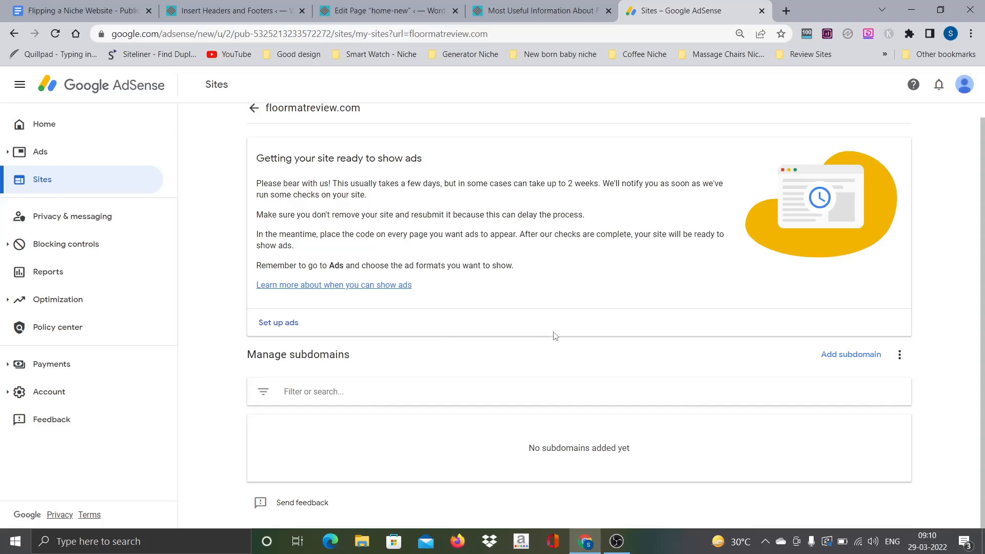
pyautogui.click(234, 11)
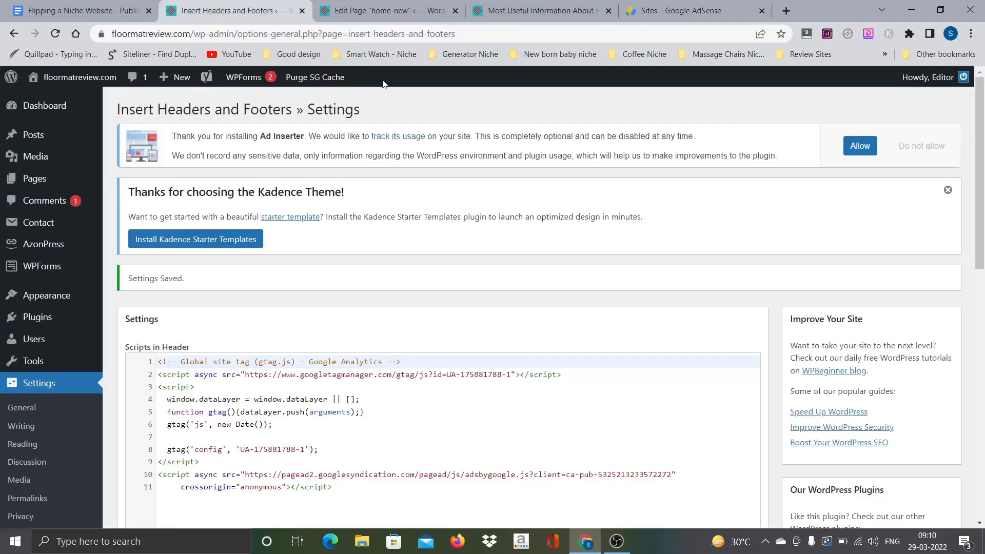
pyautogui.moveTo(627, 235)
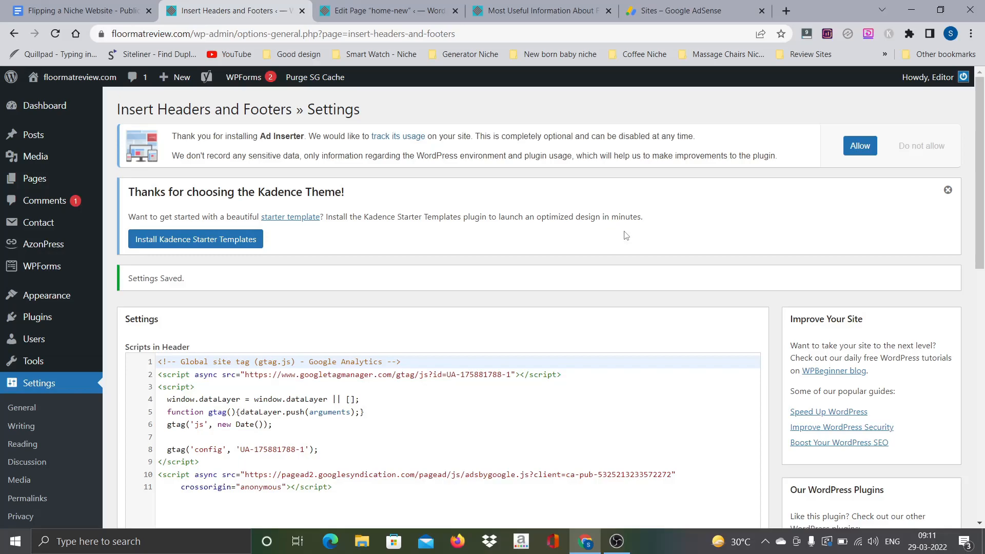
pyautogui.moveTo(624, 212)
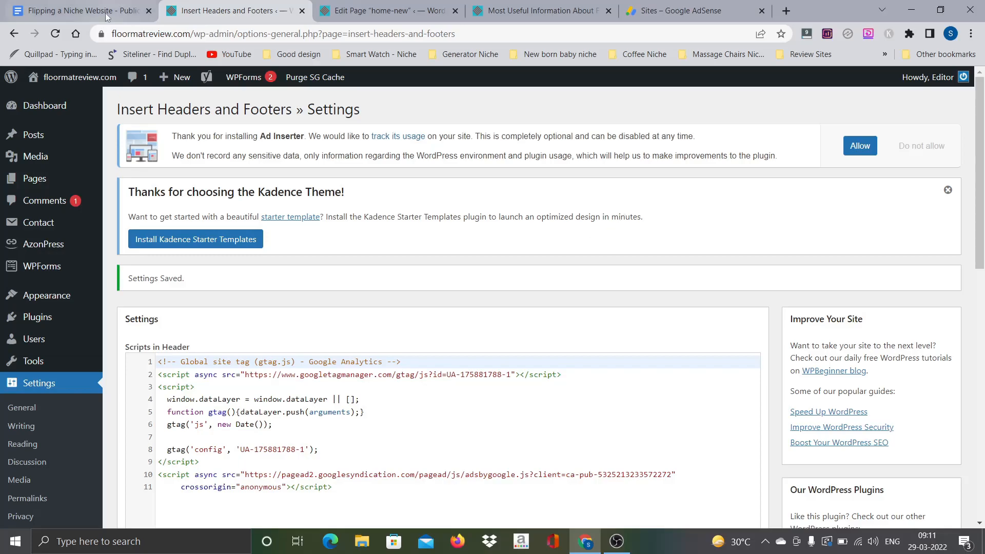
# Step: Switch to the Flipping a Niche Website case study document in Google Docs
pyautogui.click(79, 11)
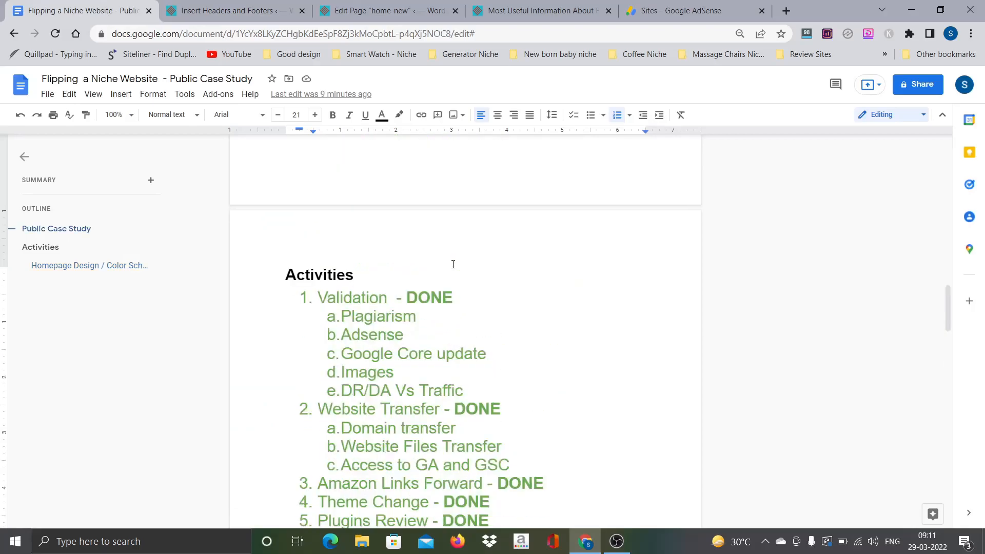
# Step: Color checklist item 13, 'Apply for Adsense - EZOIC???', orange to mark it in progress
pyautogui.scroll(-3)
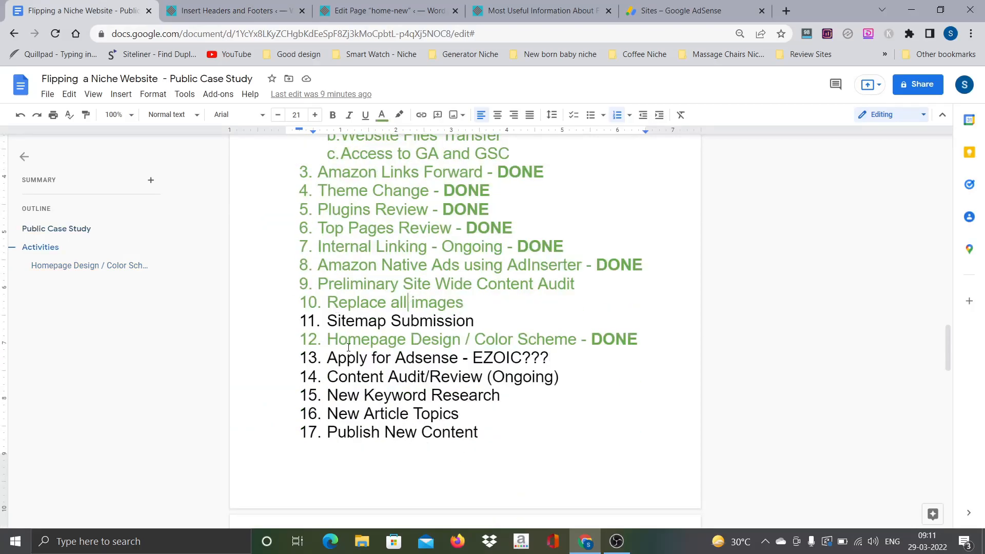
pyautogui.click(558, 358)
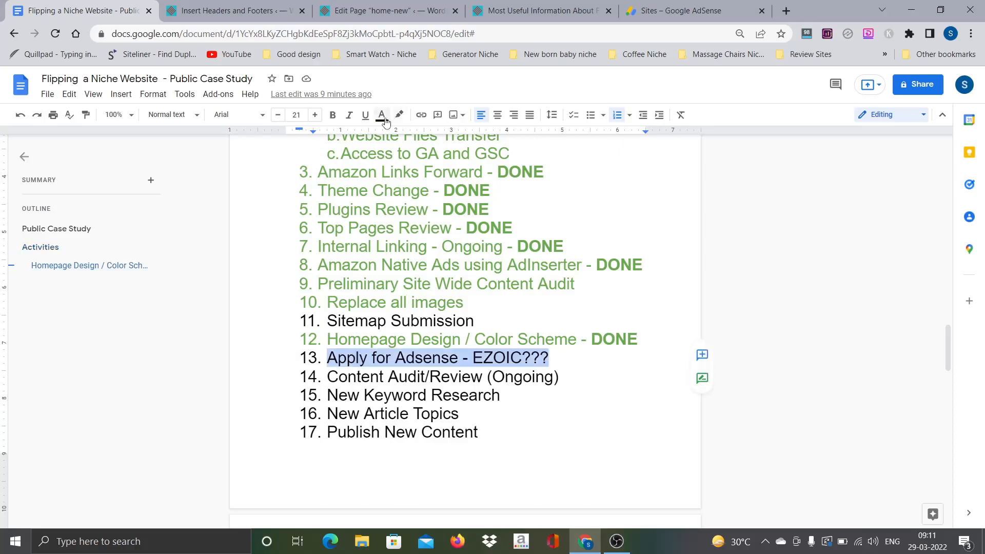
pyautogui.click(382, 115)
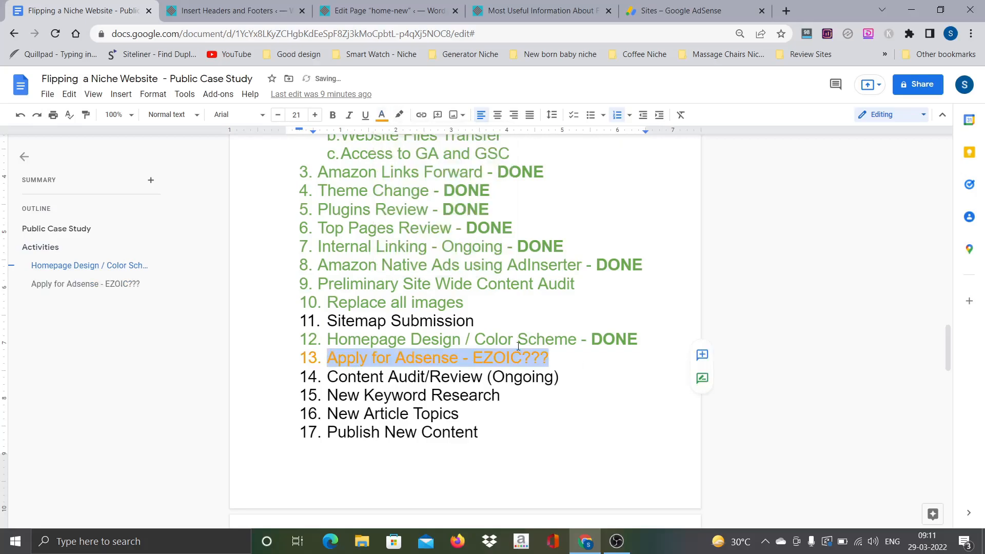
pyautogui.click(552, 357)
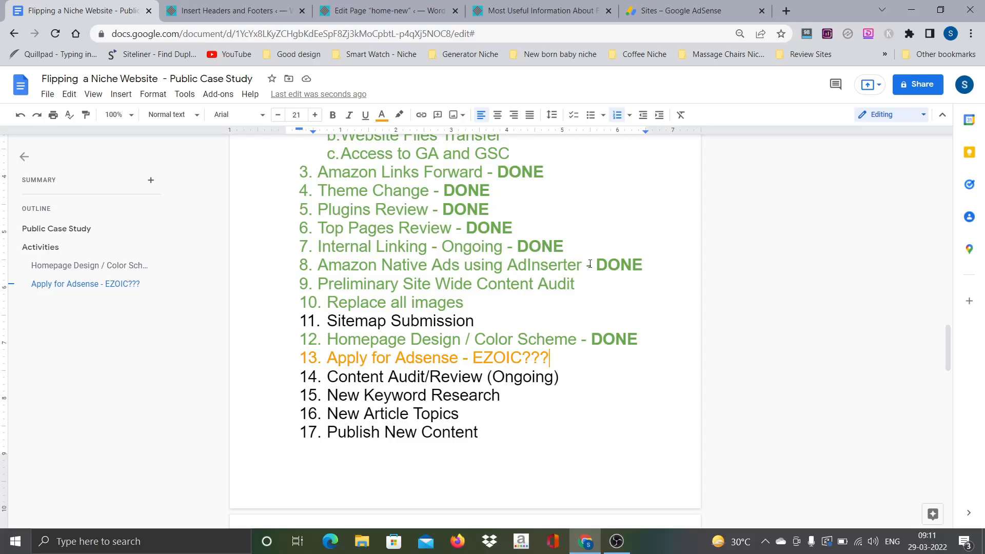
pyautogui.moveTo(720, 274)
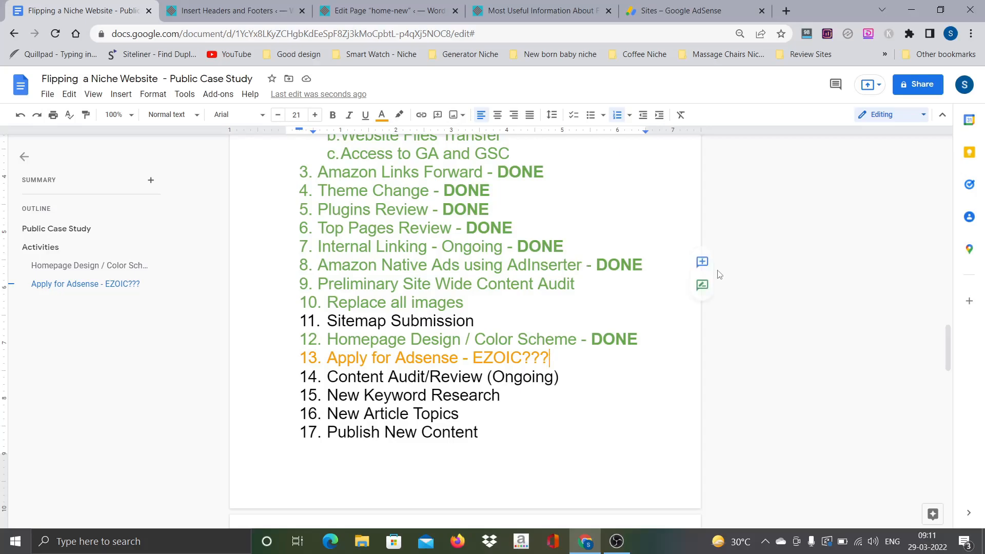